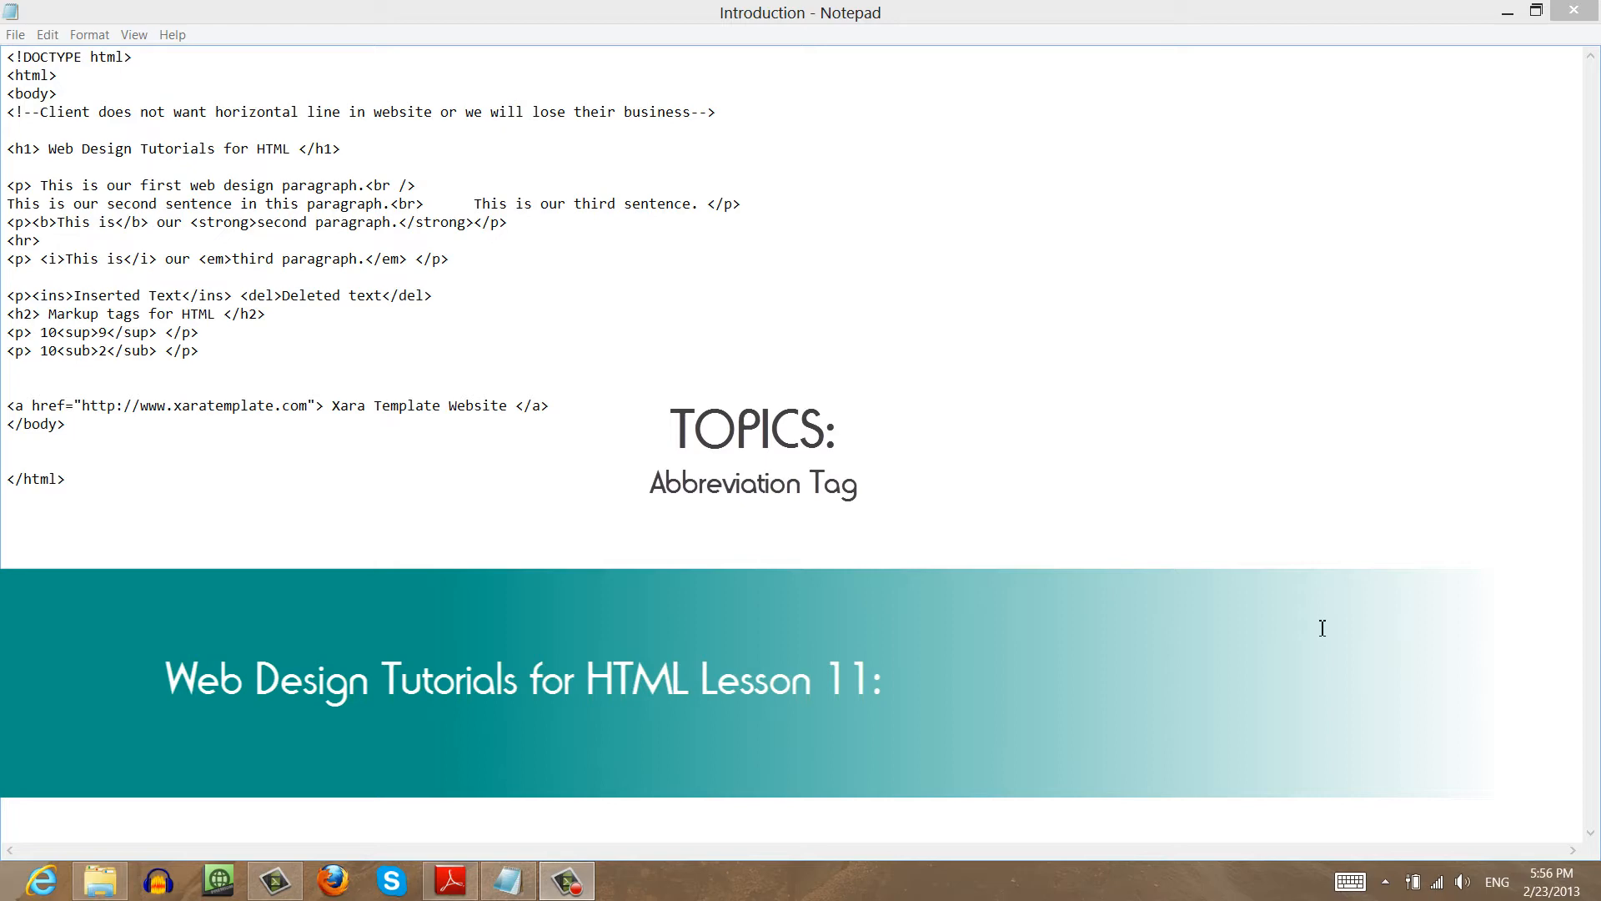
pyautogui.moveTo(1023, 522)
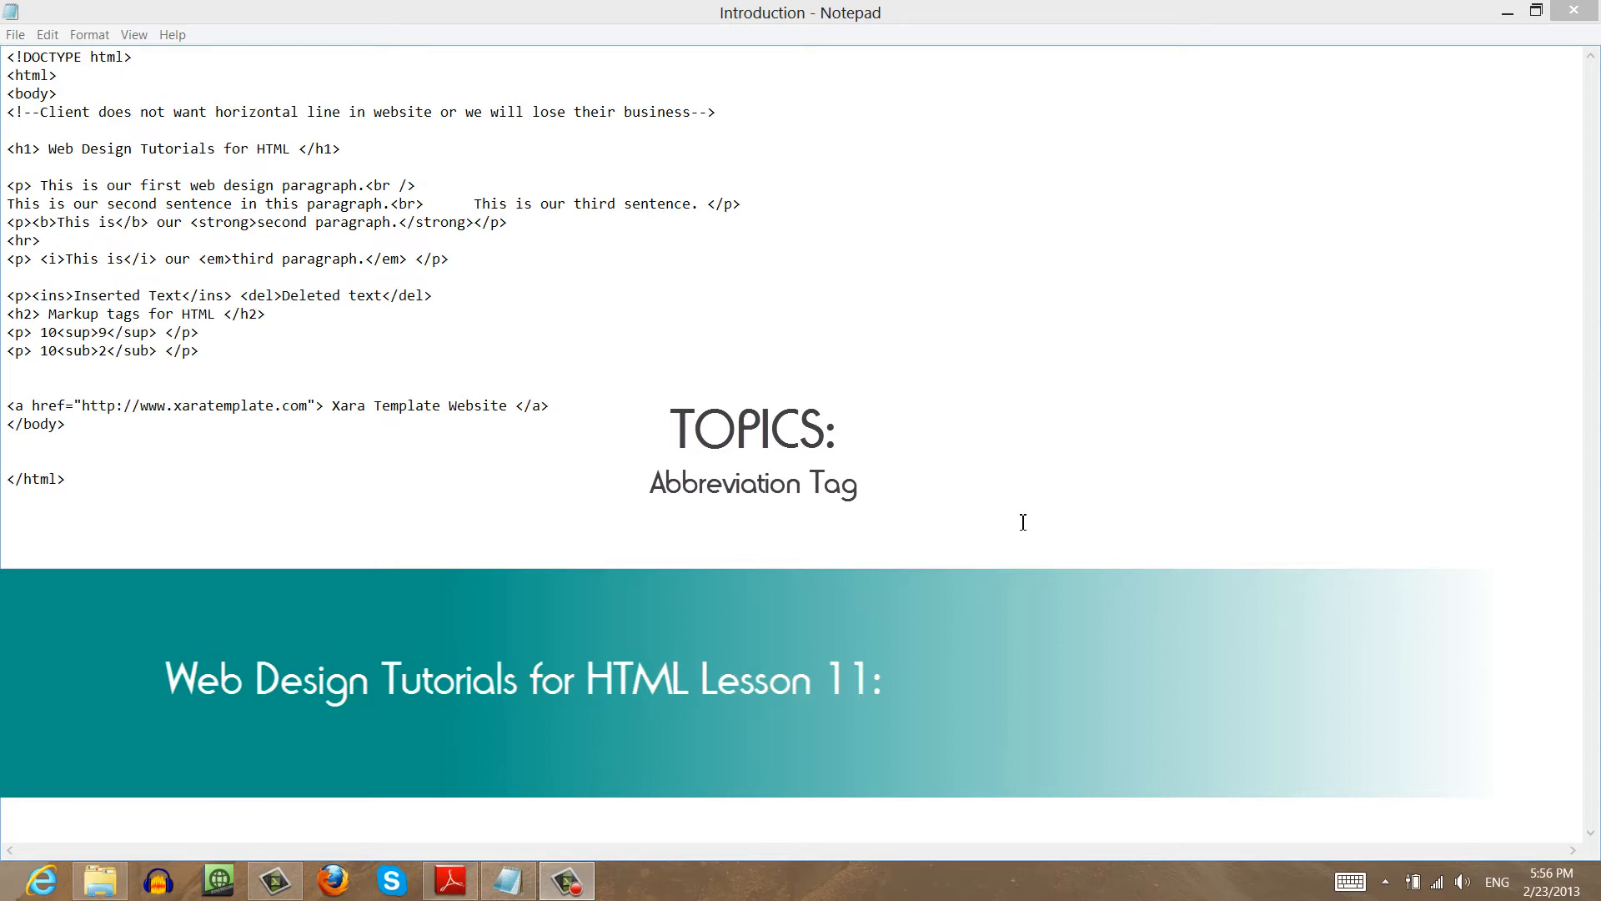
# Start a new line with the paragraph text '<p> Welcome to the'
pyautogui.click(1535, 12)
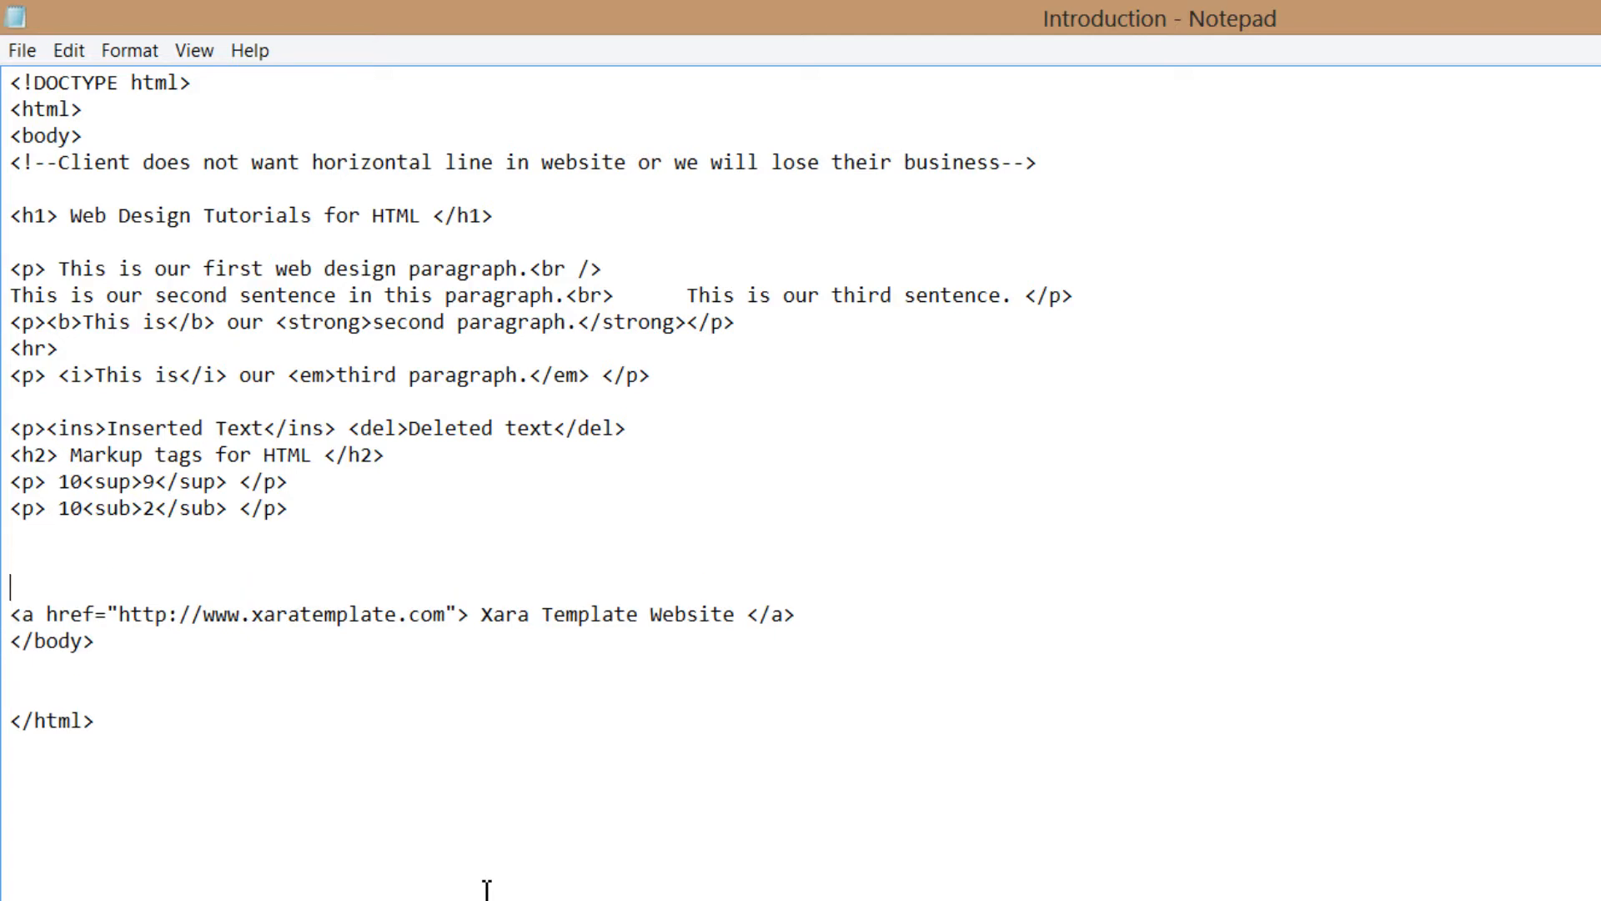
pyautogui.press('Backspace')
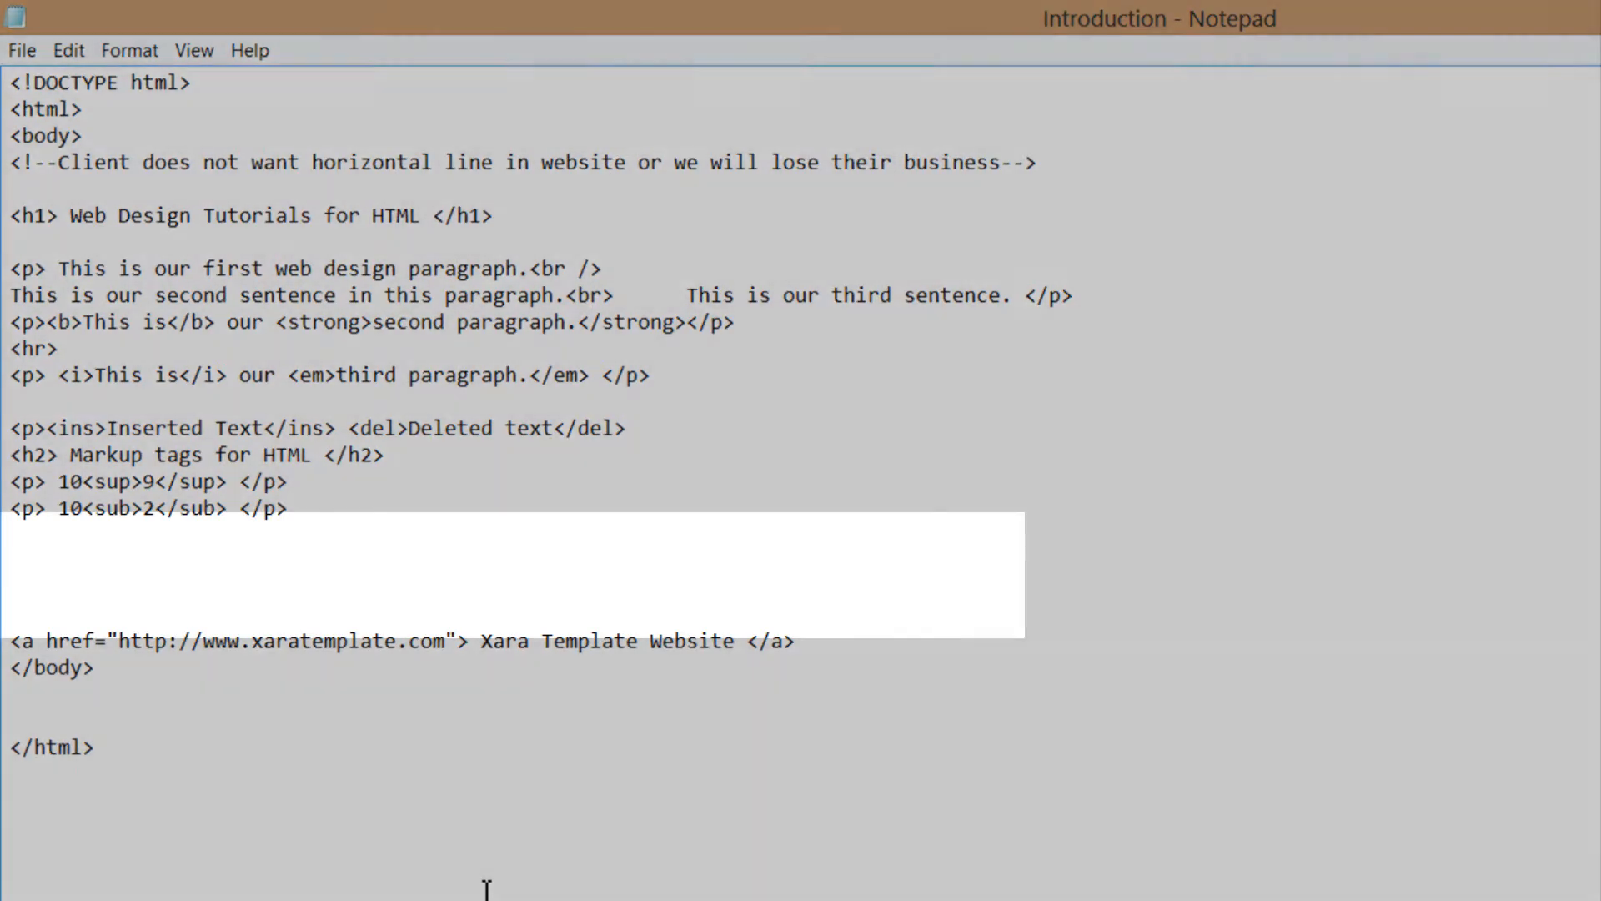
pyautogui.write('<')
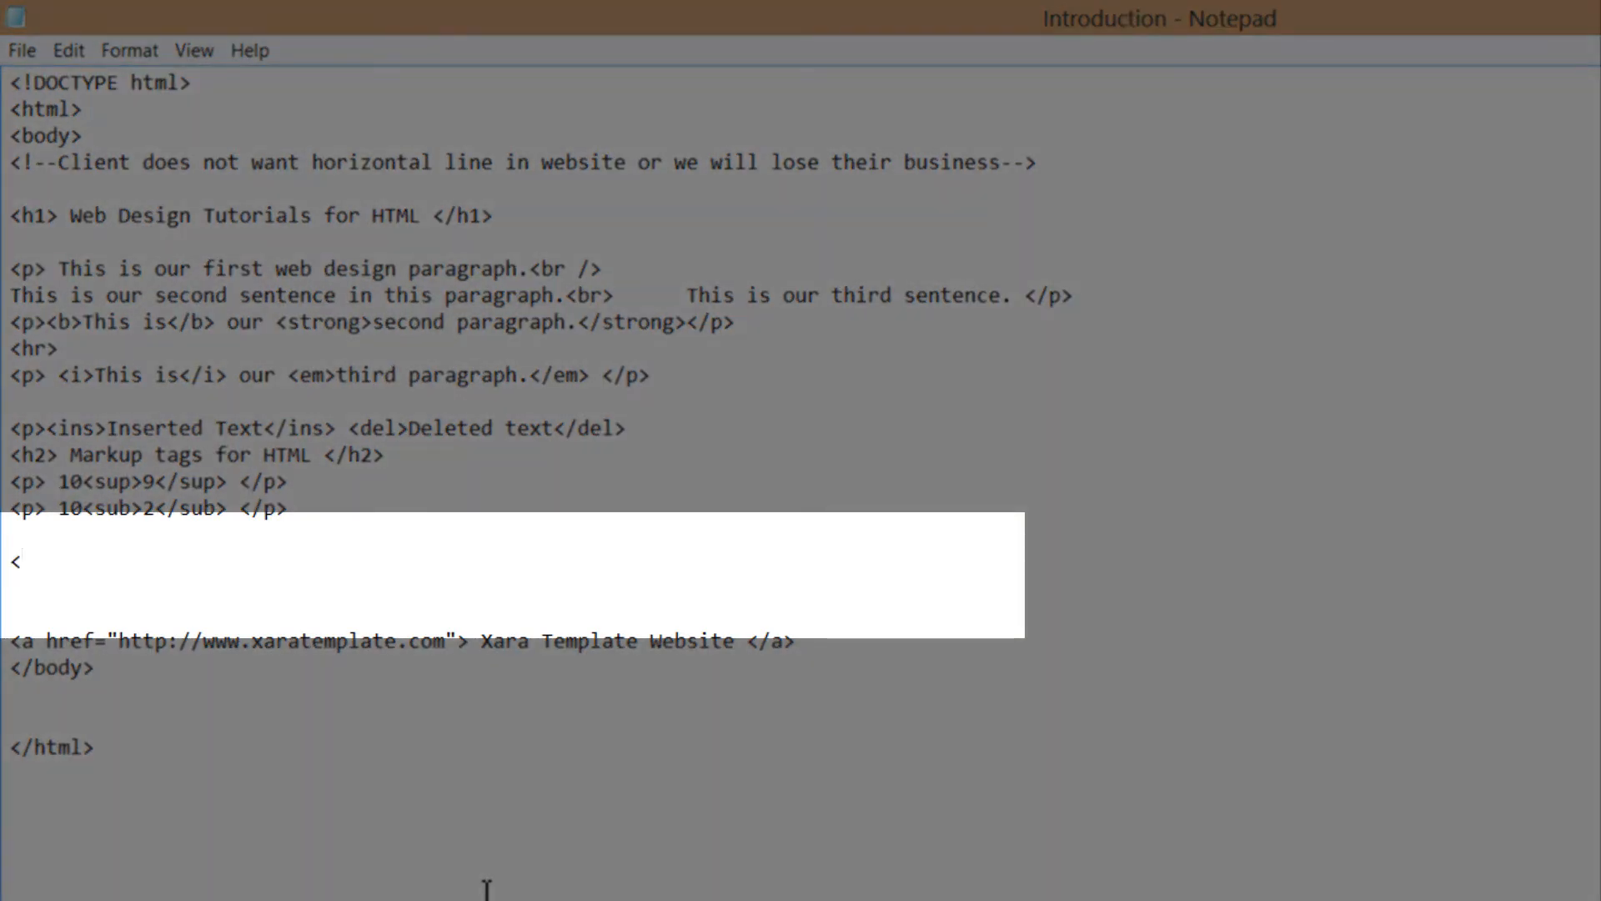
pyautogui.write('p>')
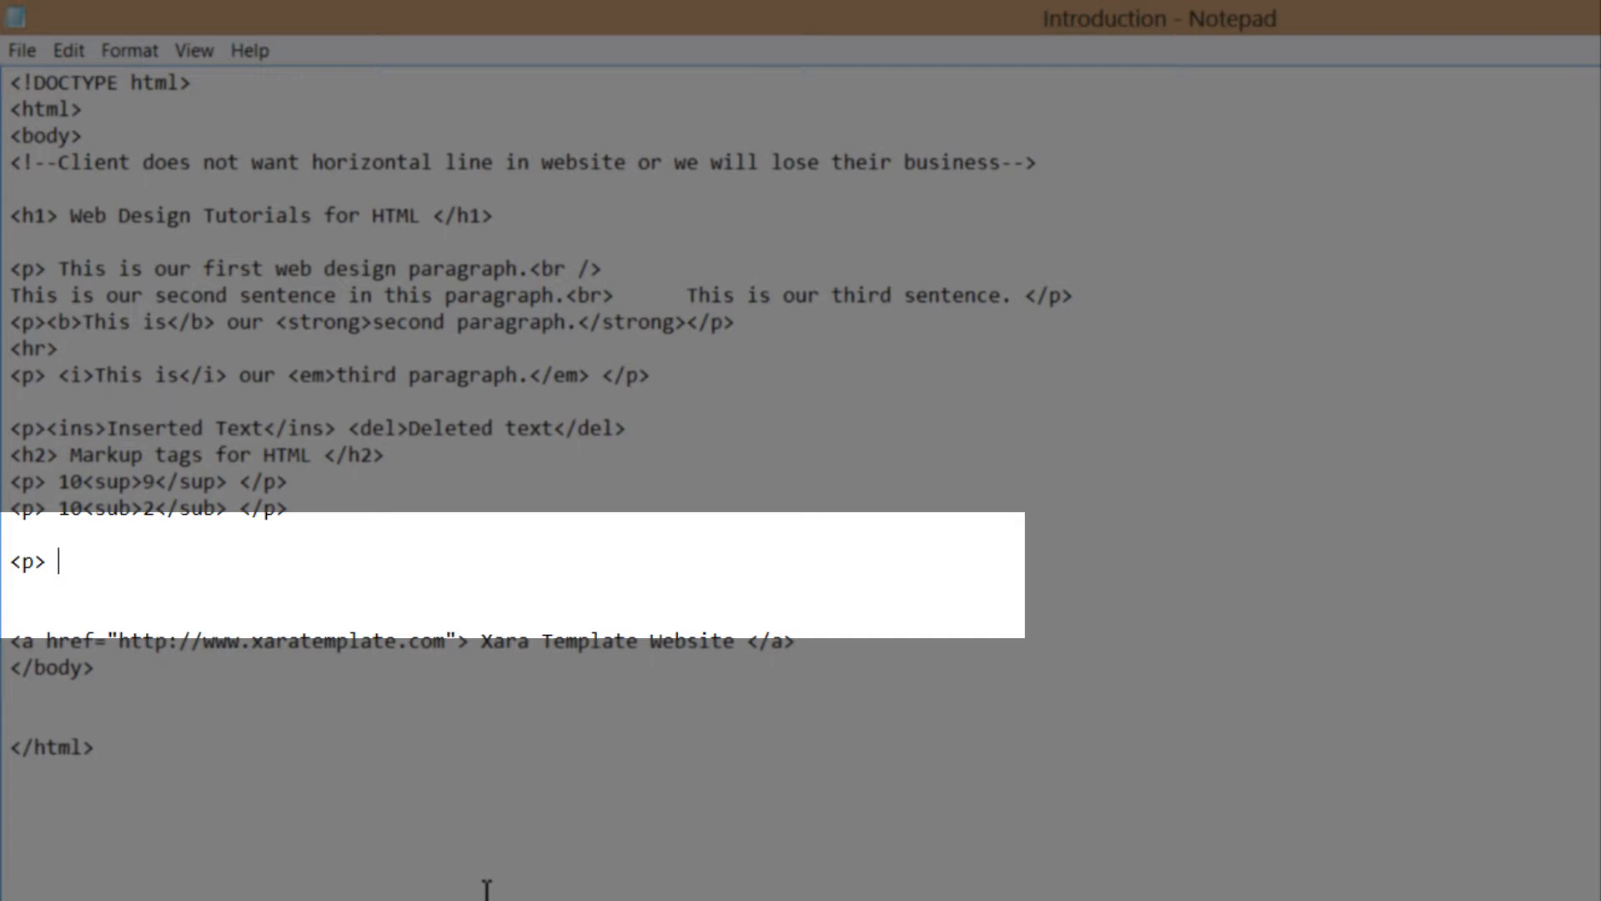
pyautogui.write('Wel')
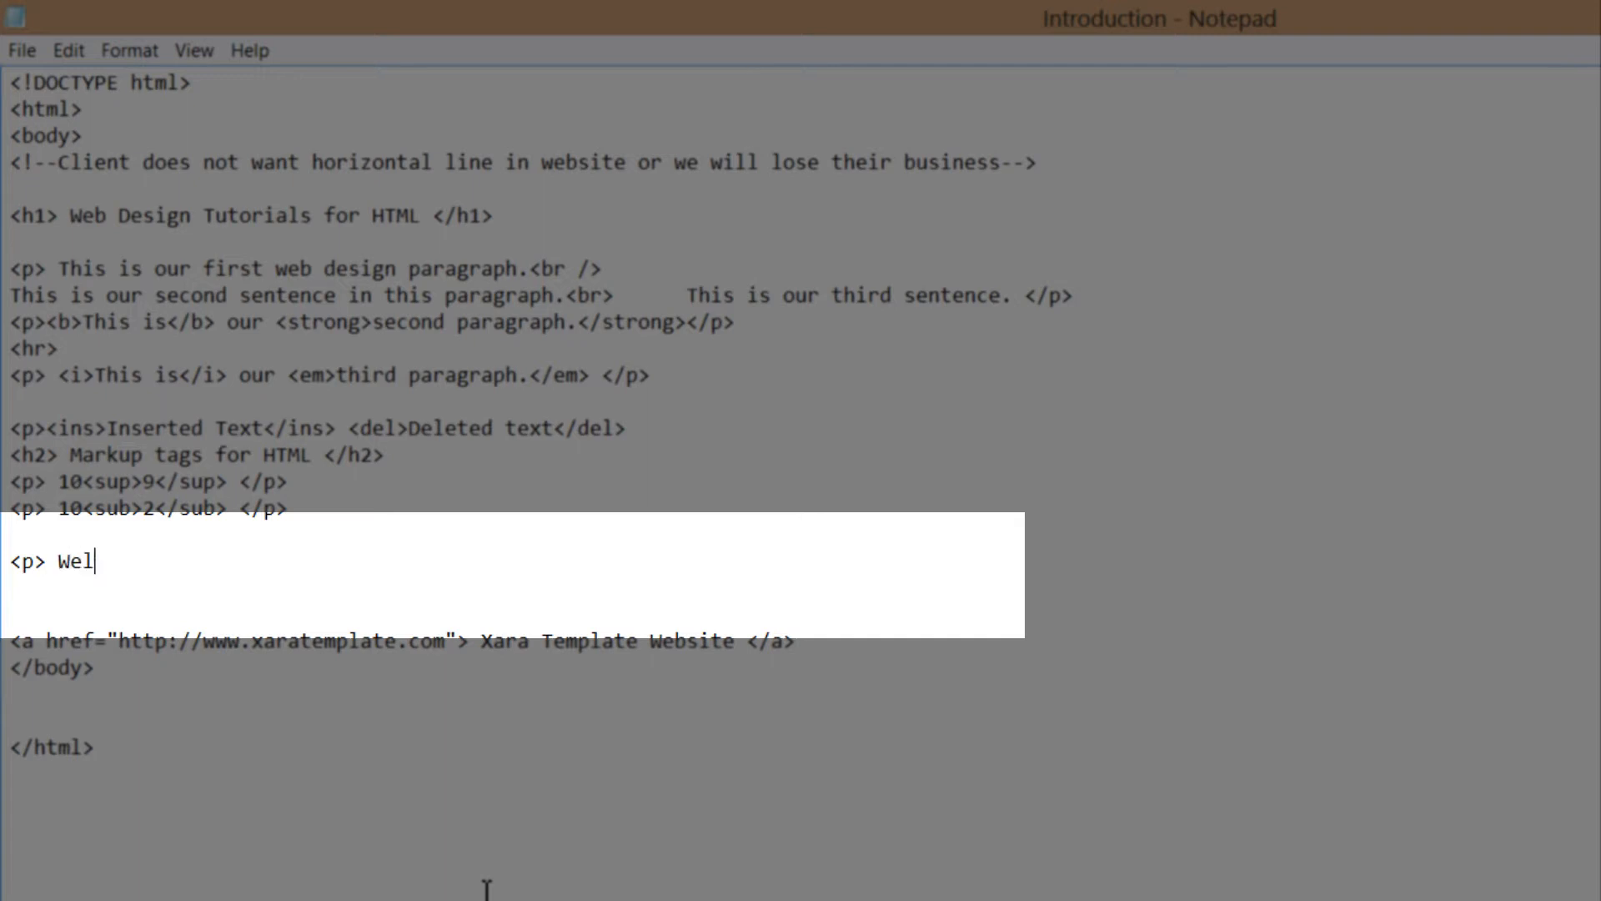
pyautogui.write('come to the')
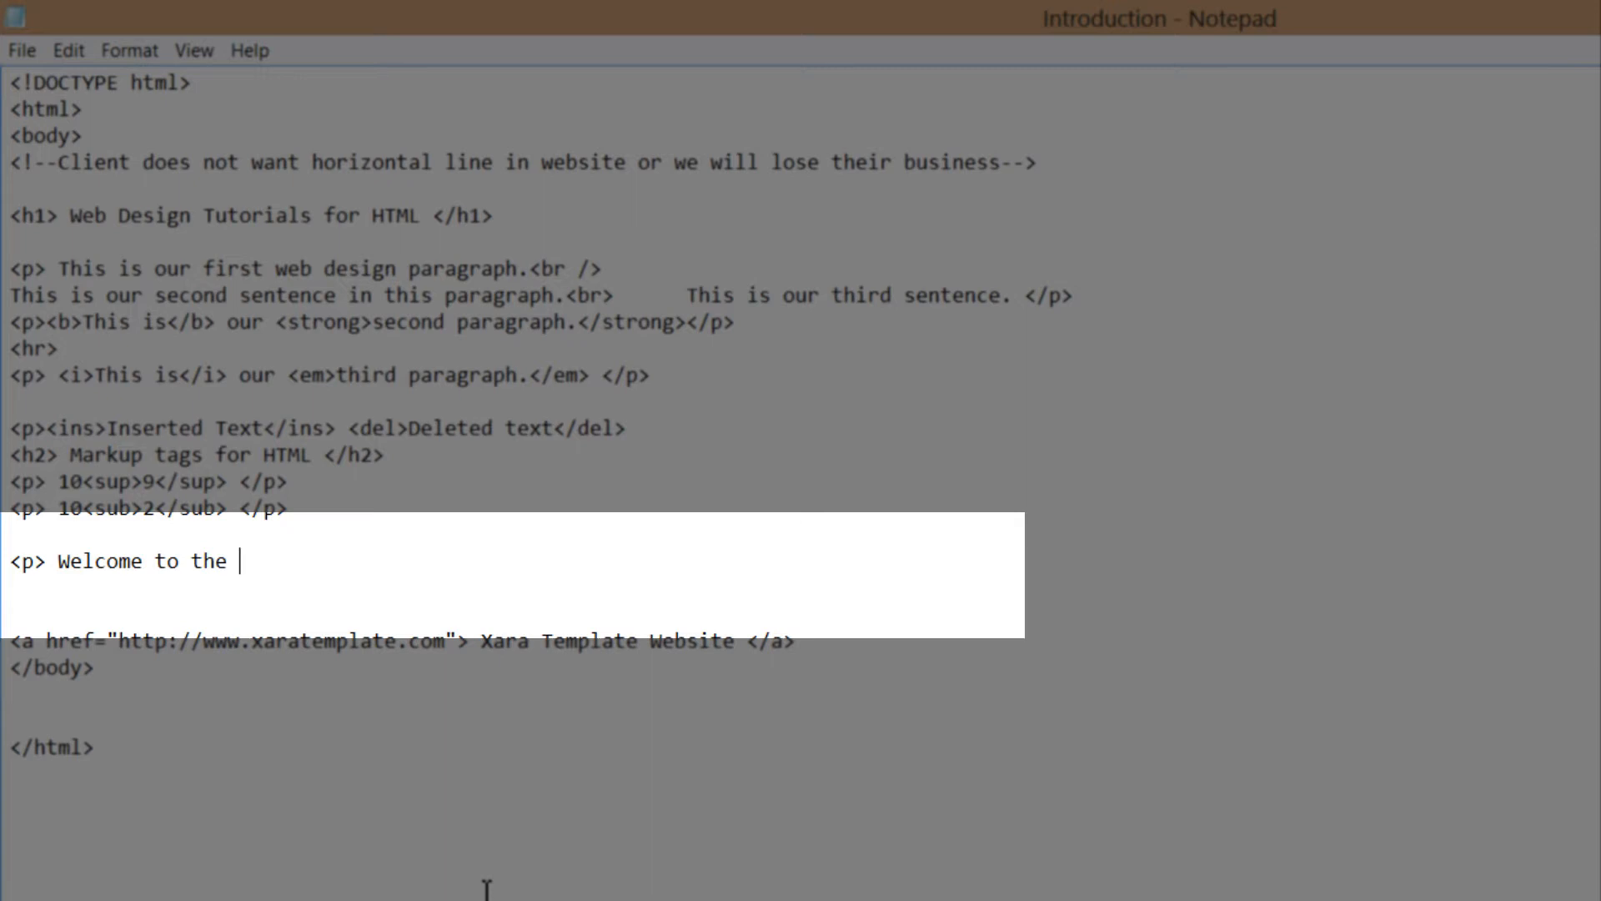
# Begin the abbreviation element by adding '<abbr title='
pyautogui.write('<ab')
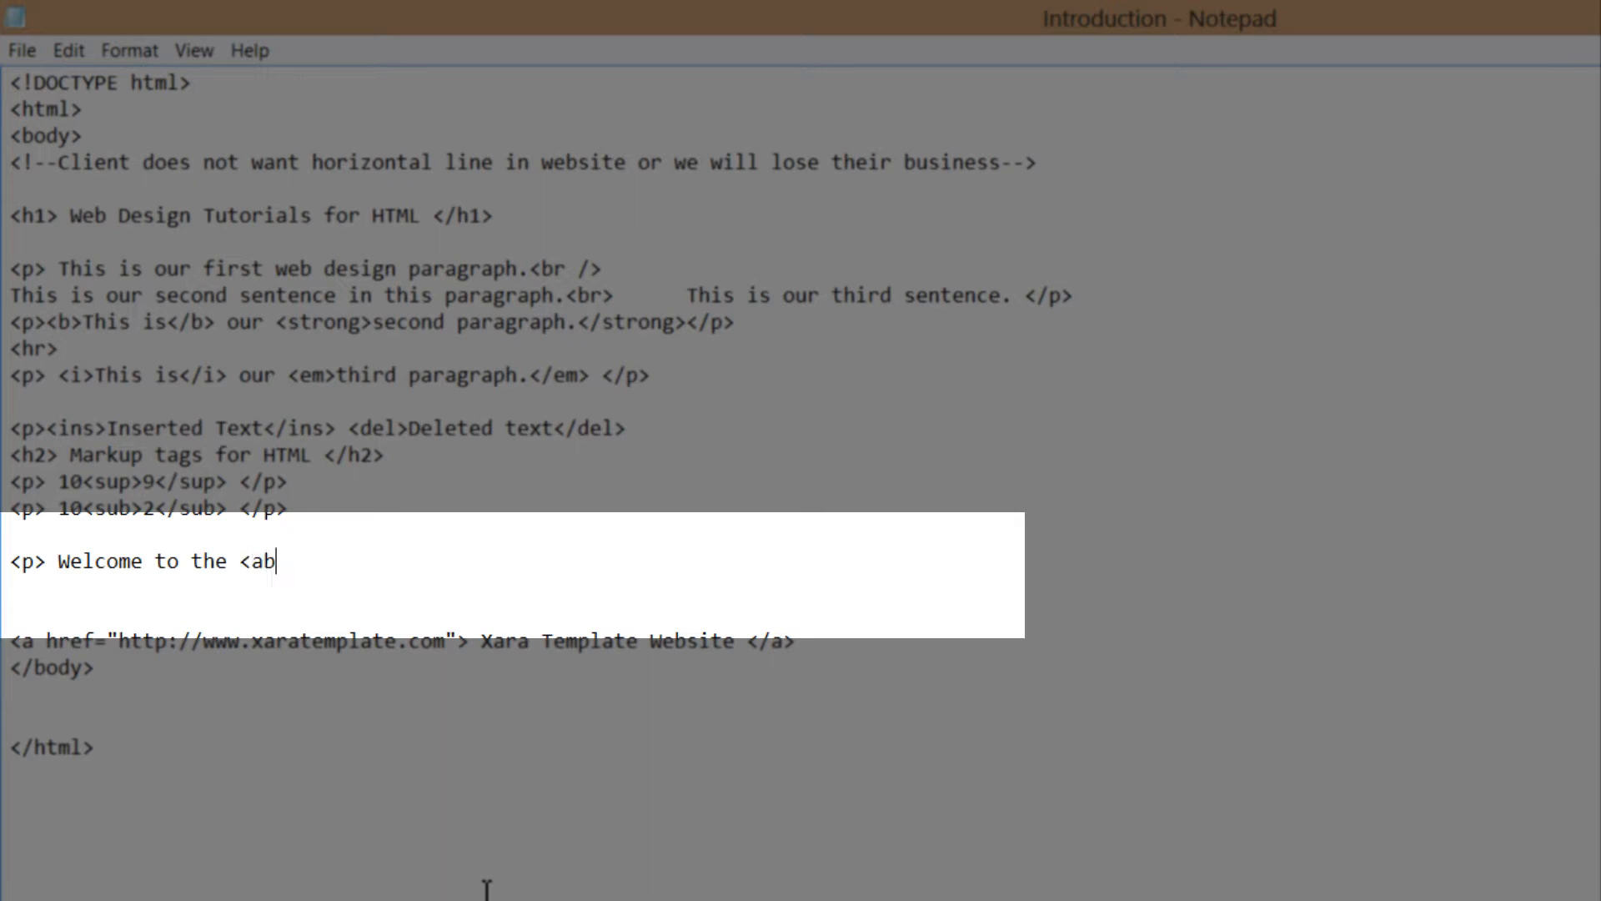
pyautogui.write('br')
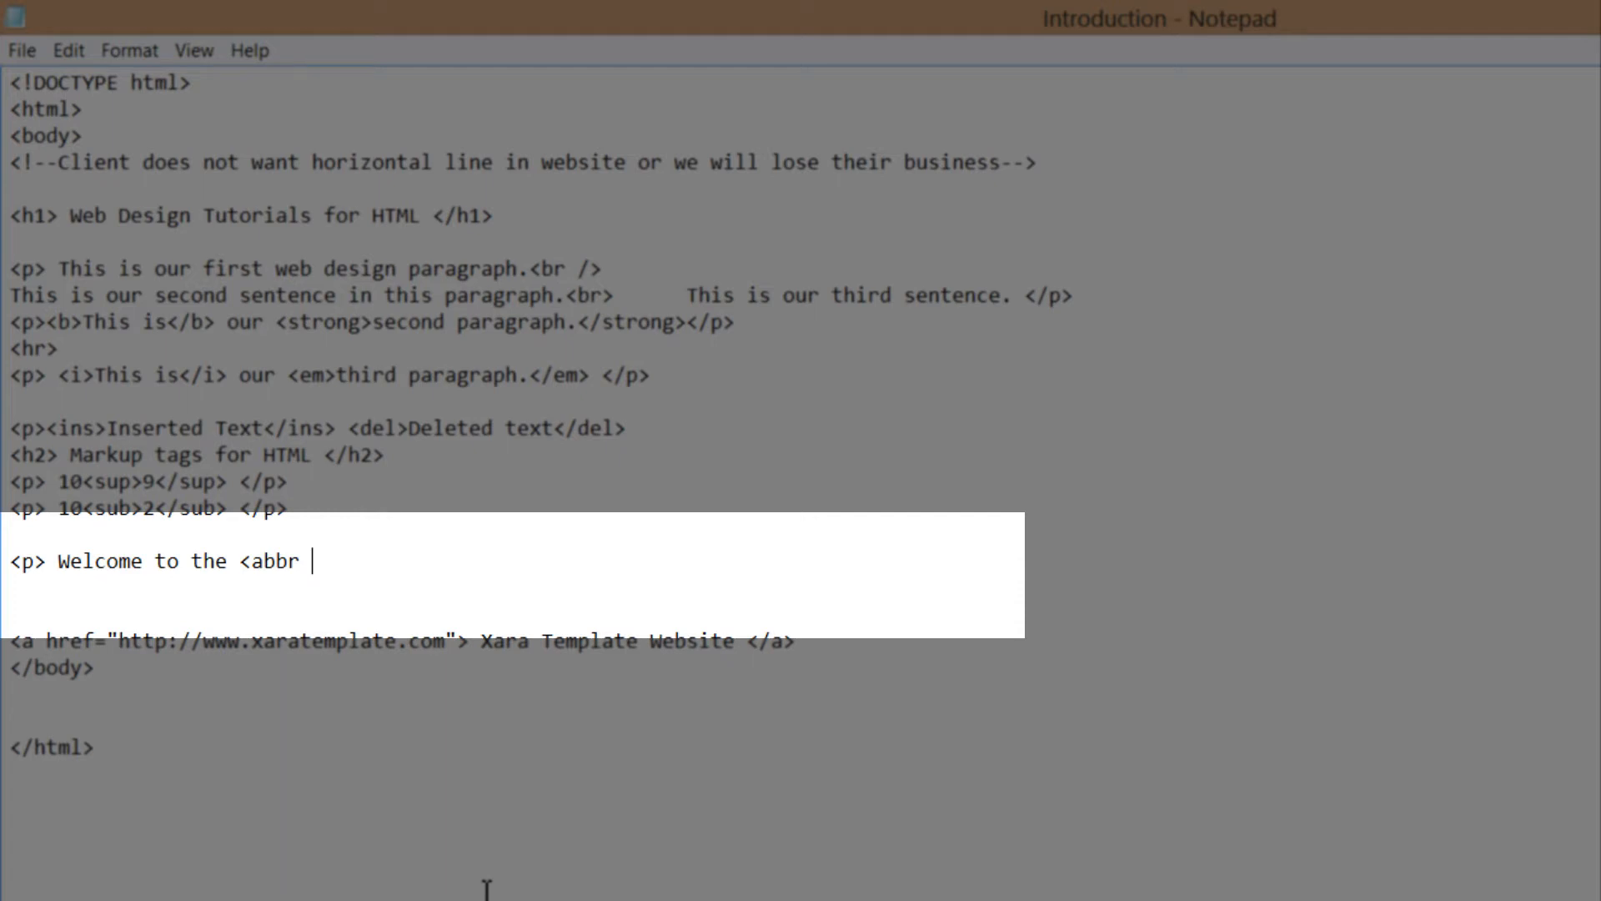
pyautogui.write('title')
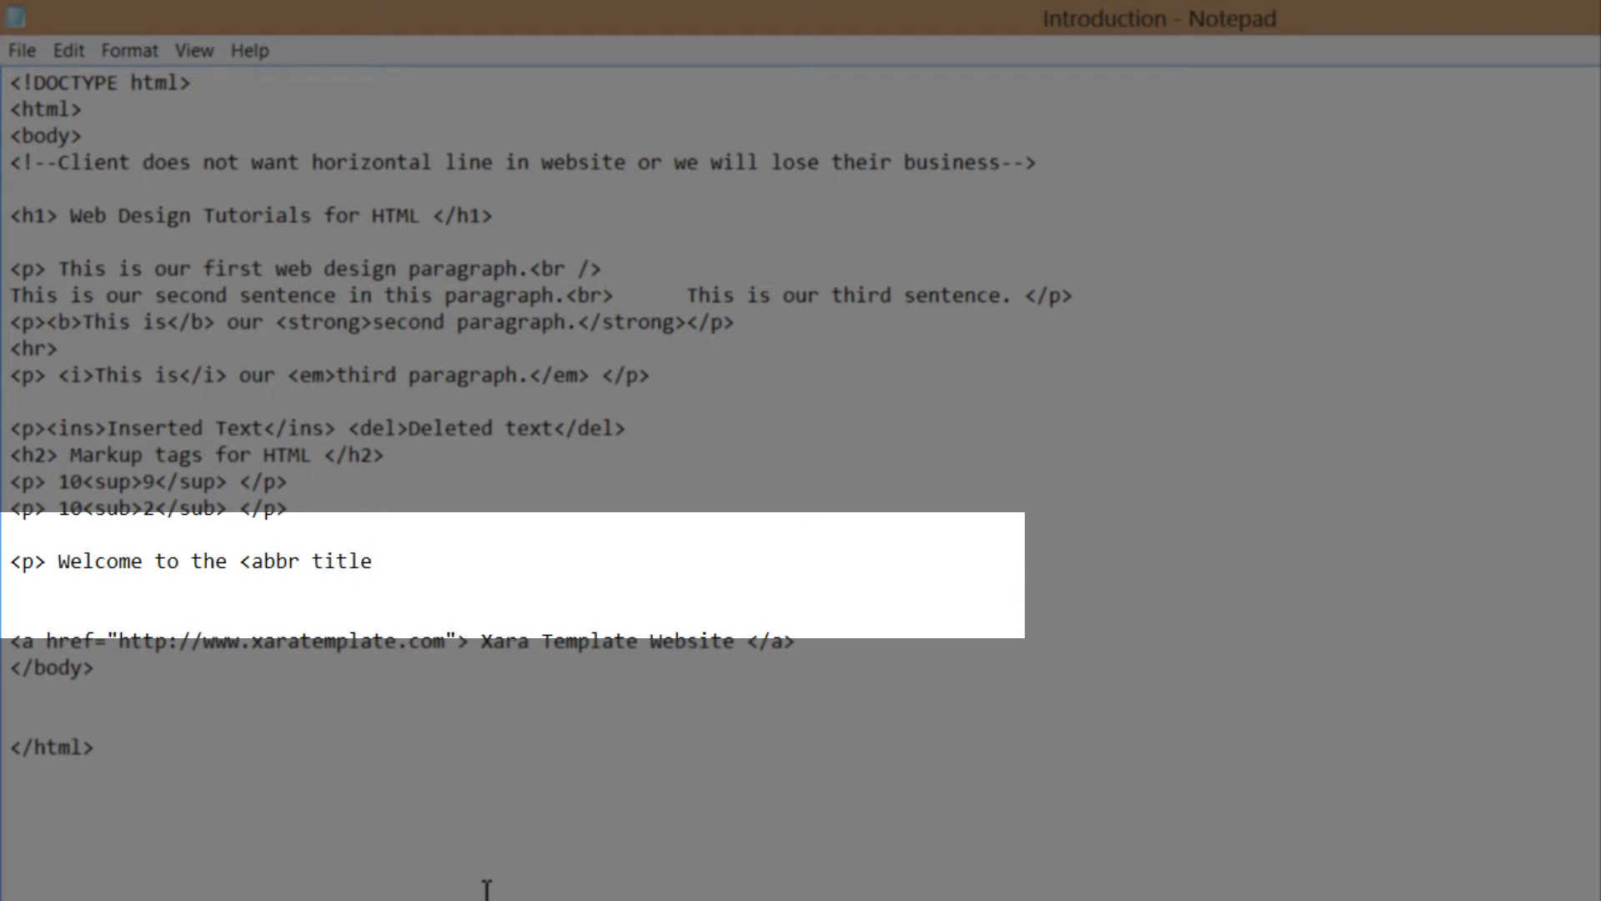
pyautogui.write('=')
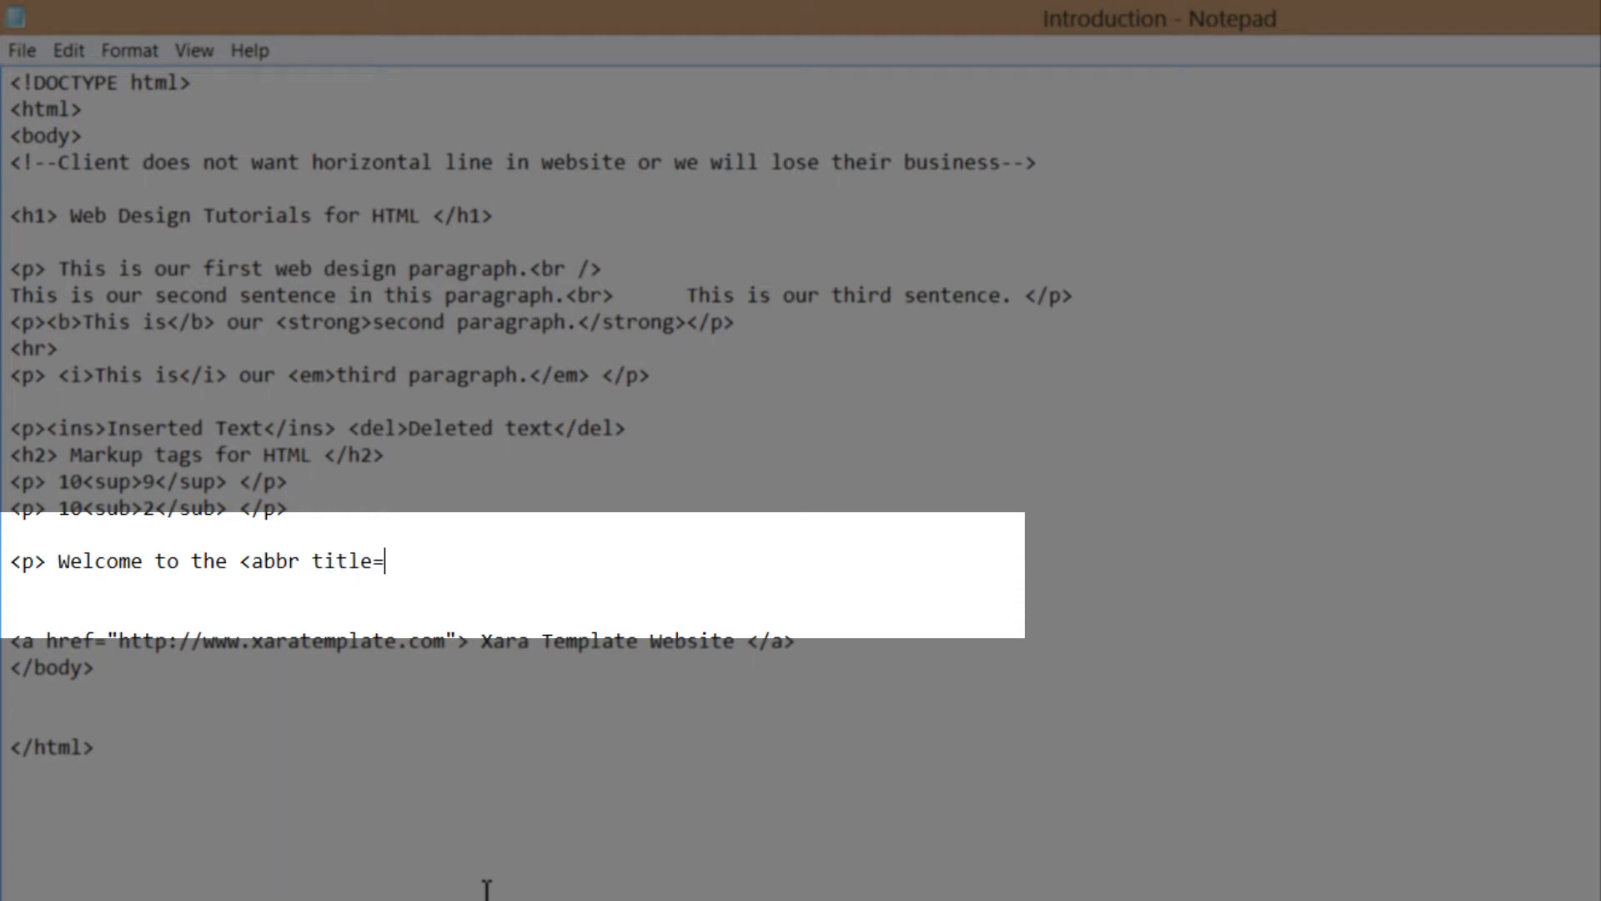
# Set the abbr title to "National Basketball Association" and close the opening tag with '>'
pyautogui.write('"')
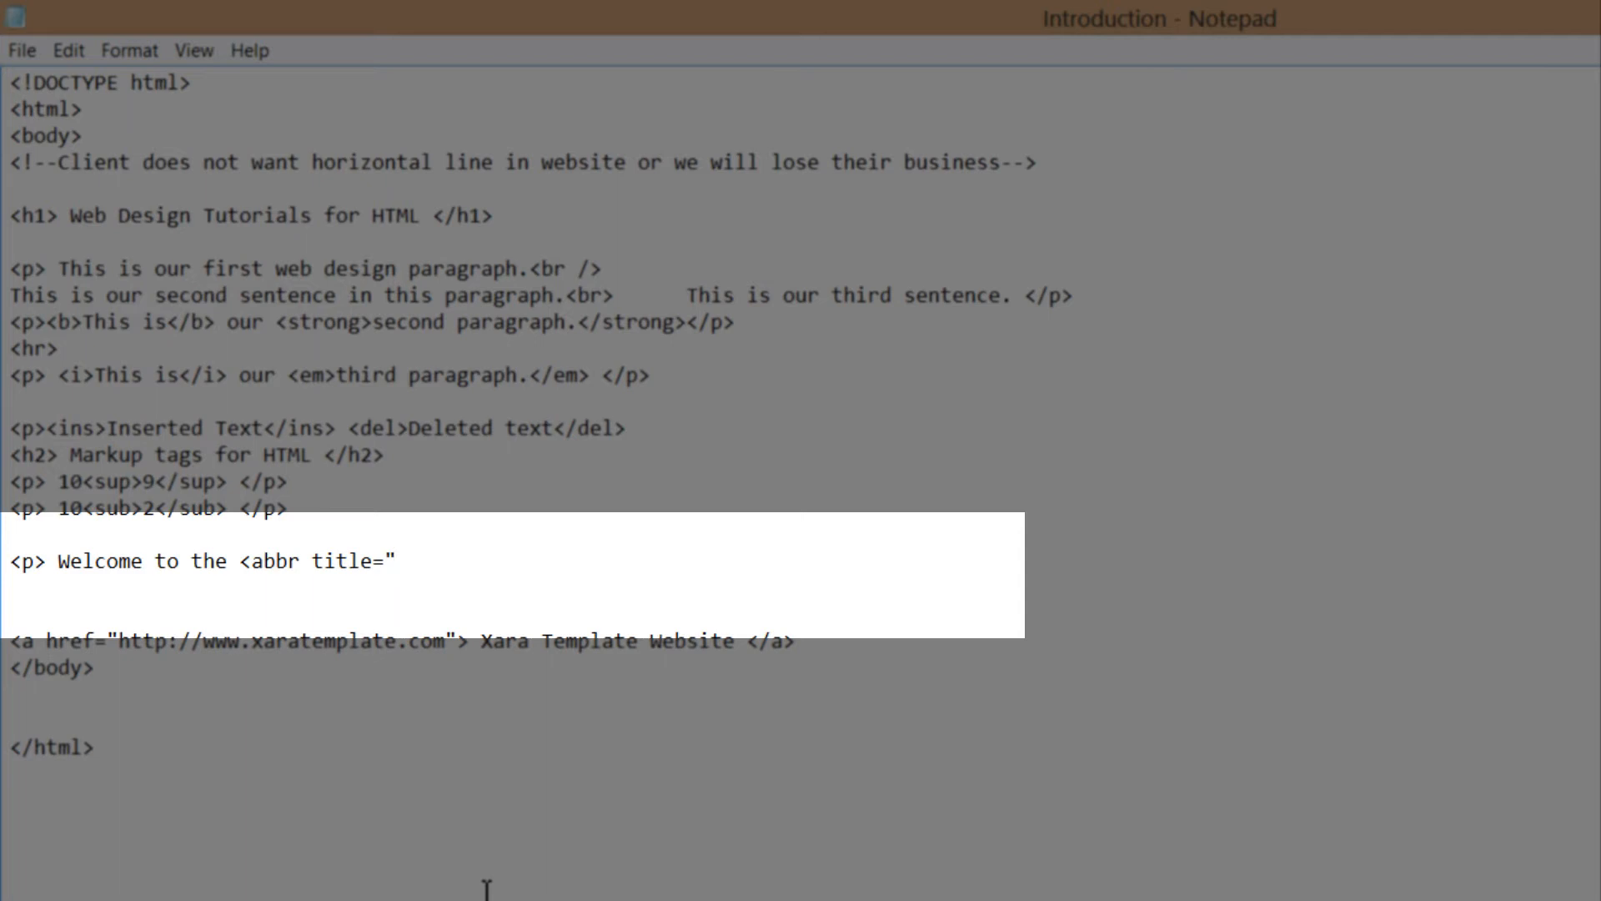
pyautogui.write('Nationa')
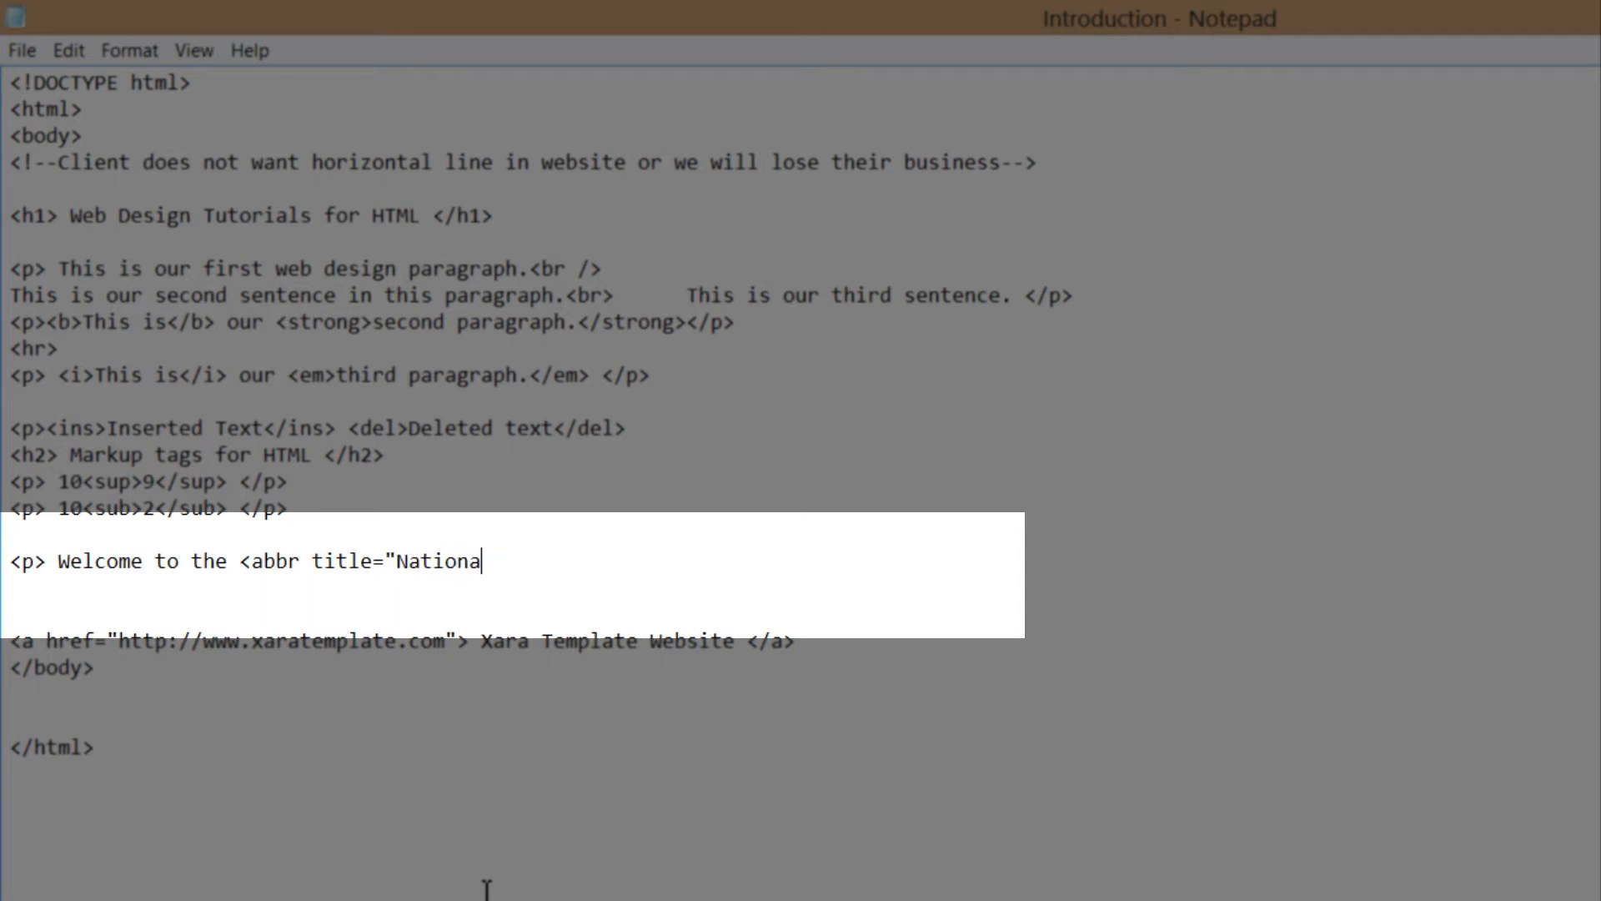
pyautogui.write('l Basketball A')
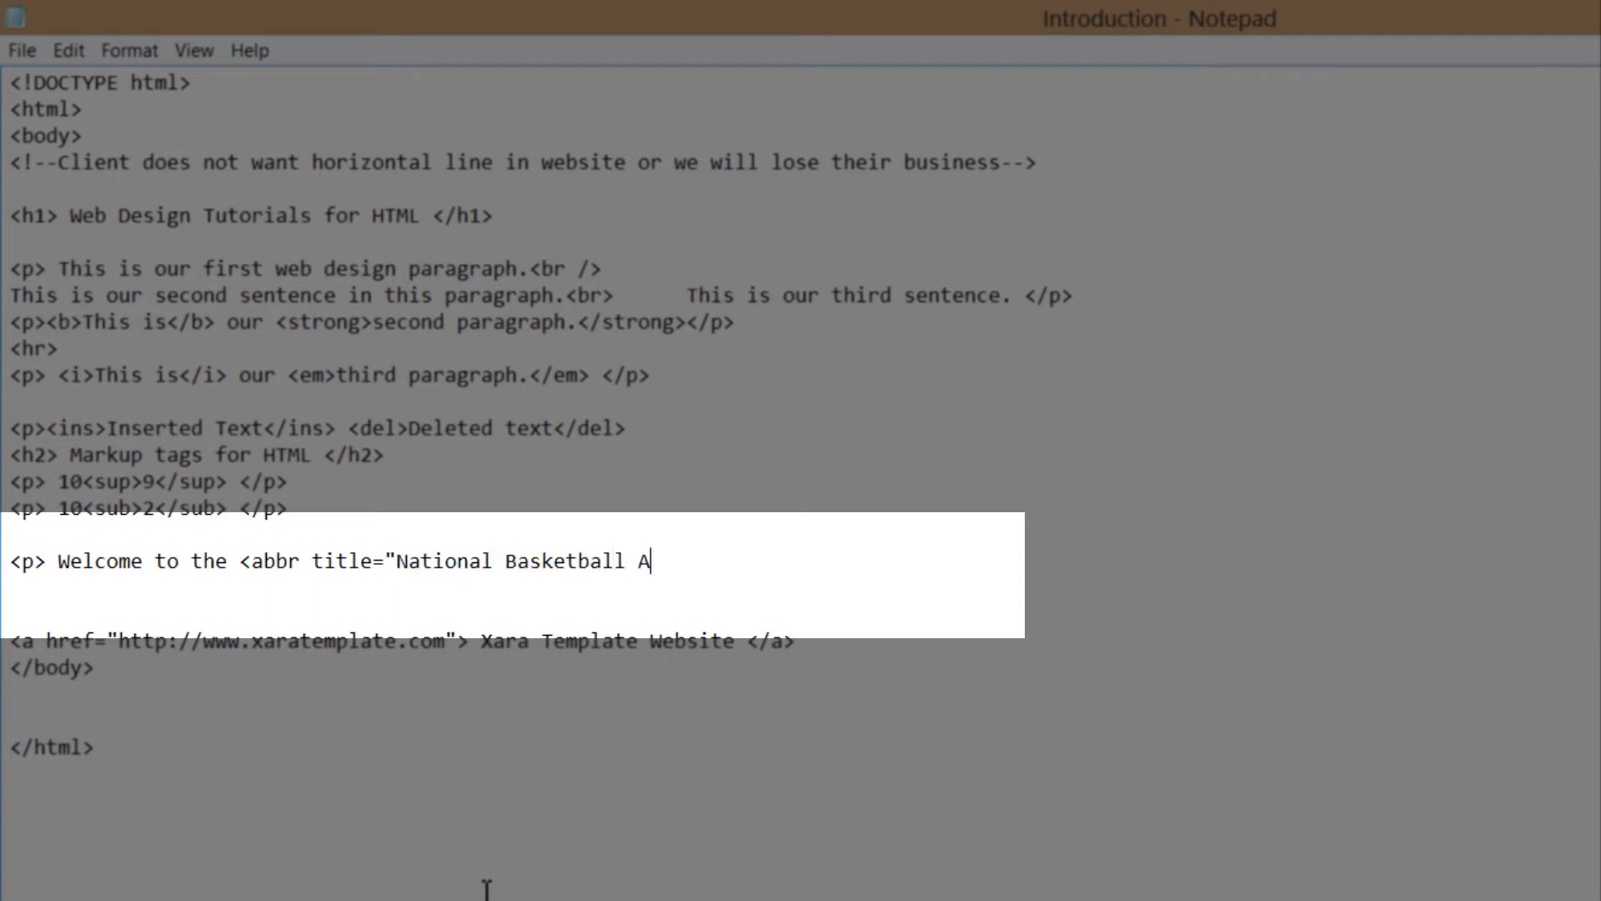
pyautogui.write('ssociation')
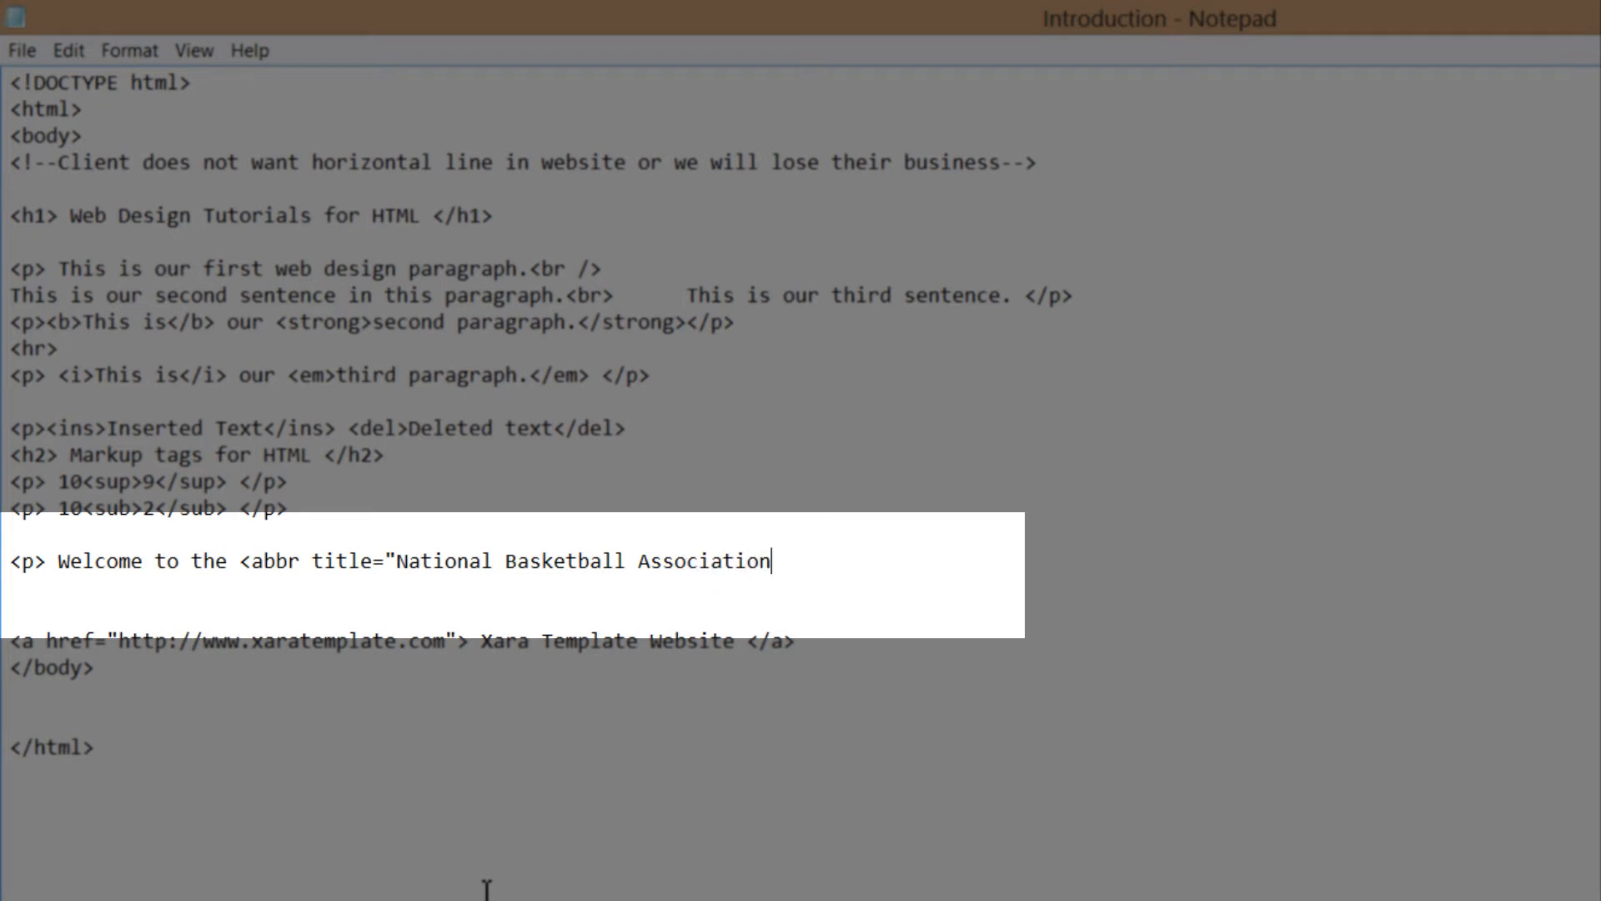
pyautogui.write('"')
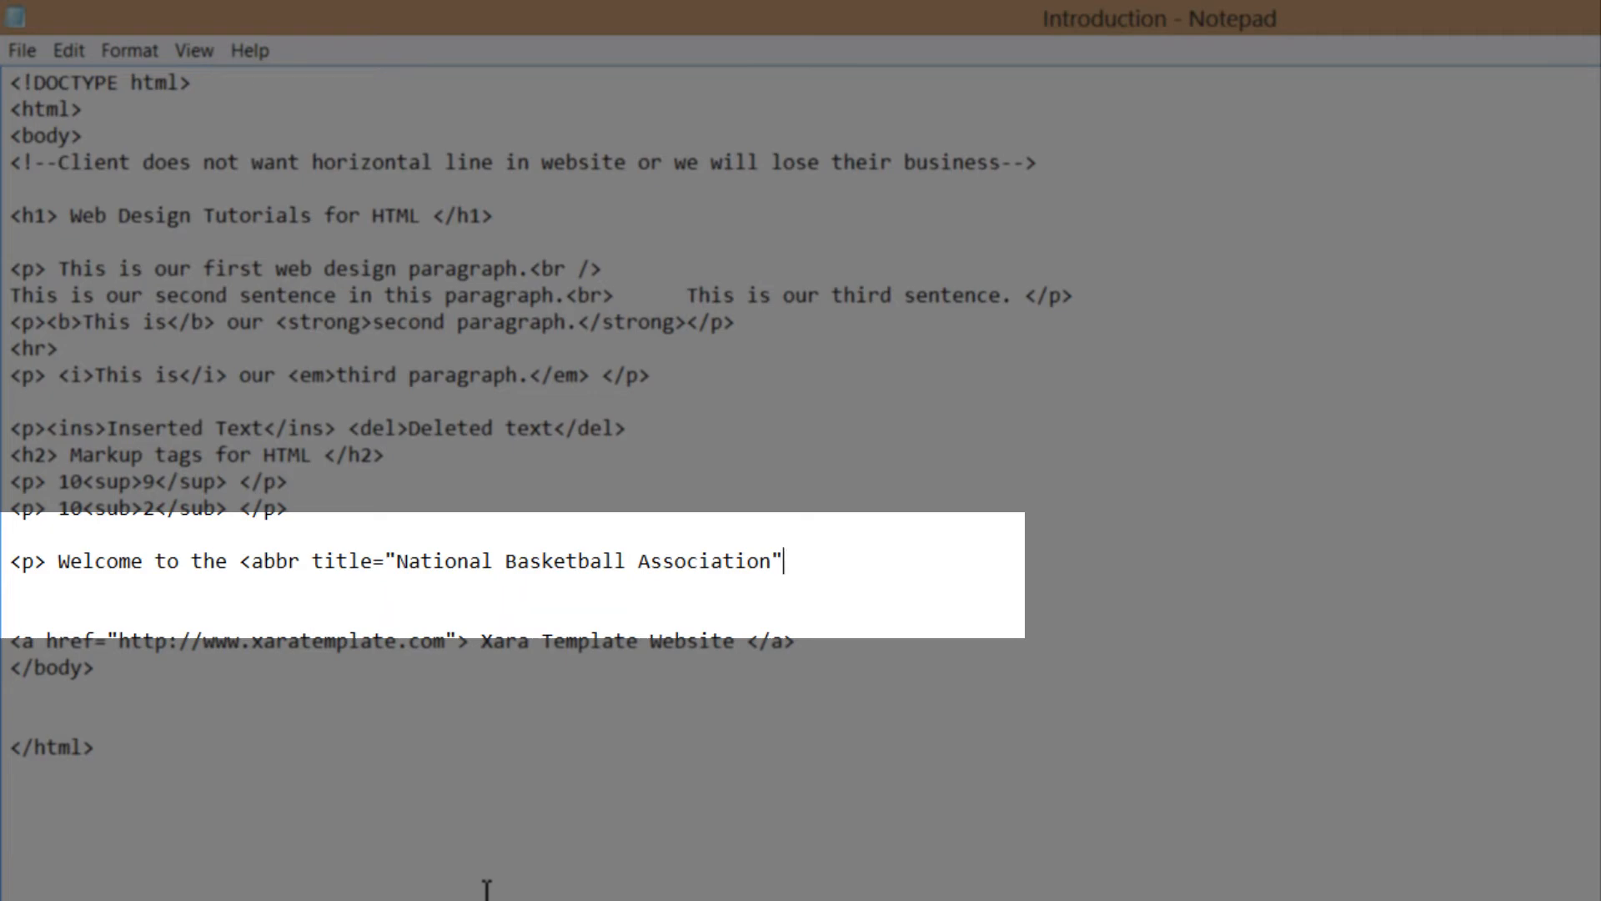
pyautogui.write('>')
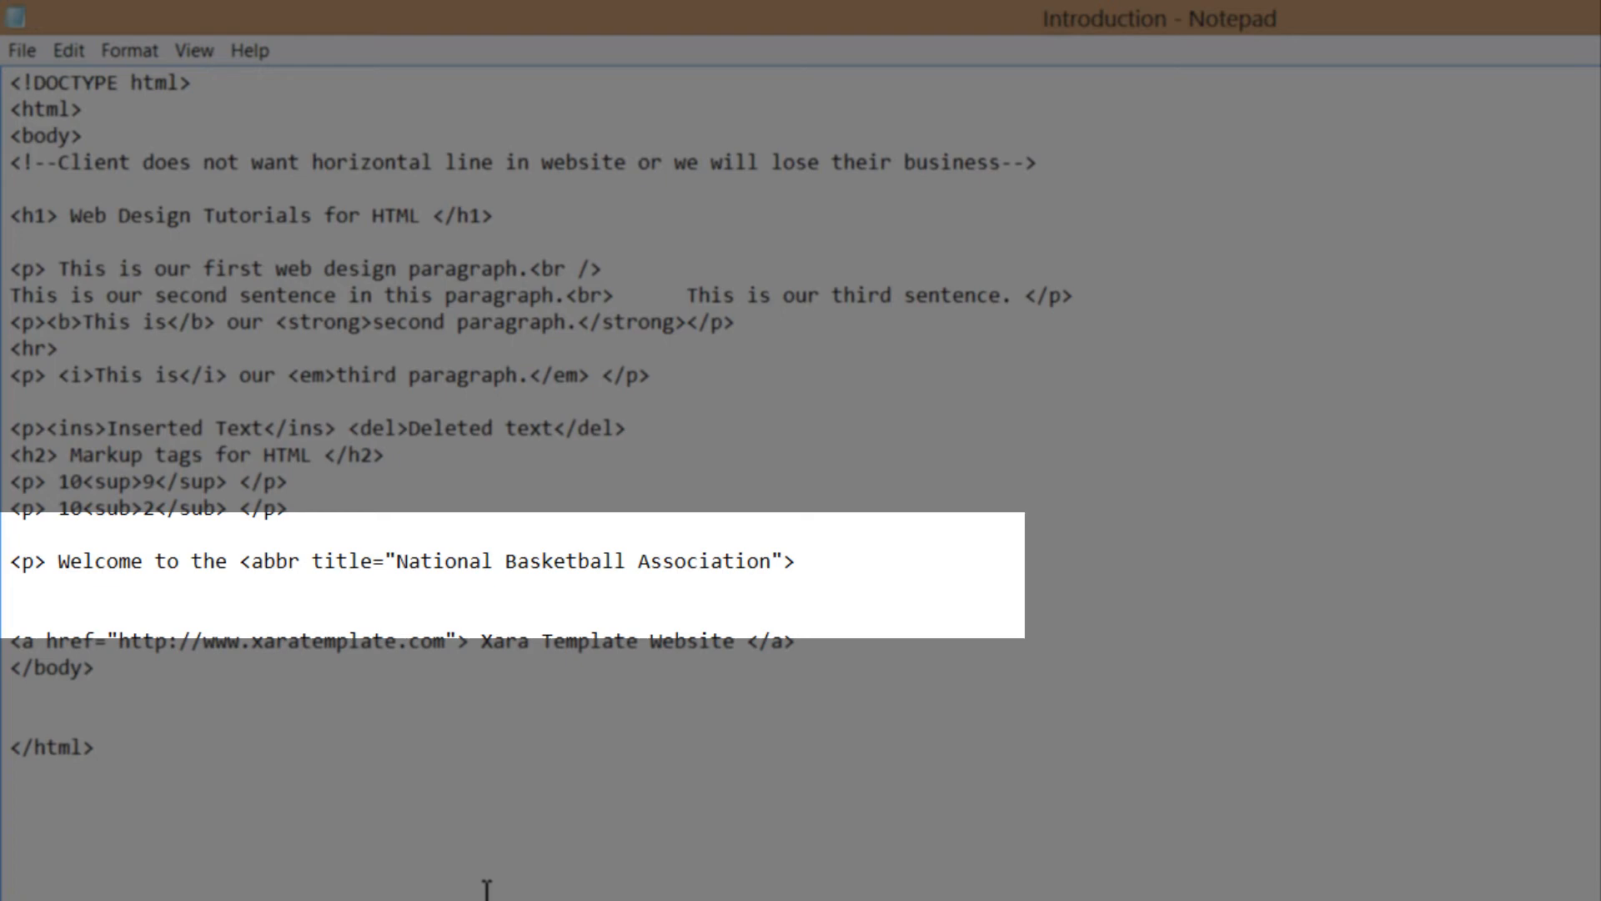
# Finish the paragraph with 'NBA </abbr> </p>'
pyautogui.write('NB')
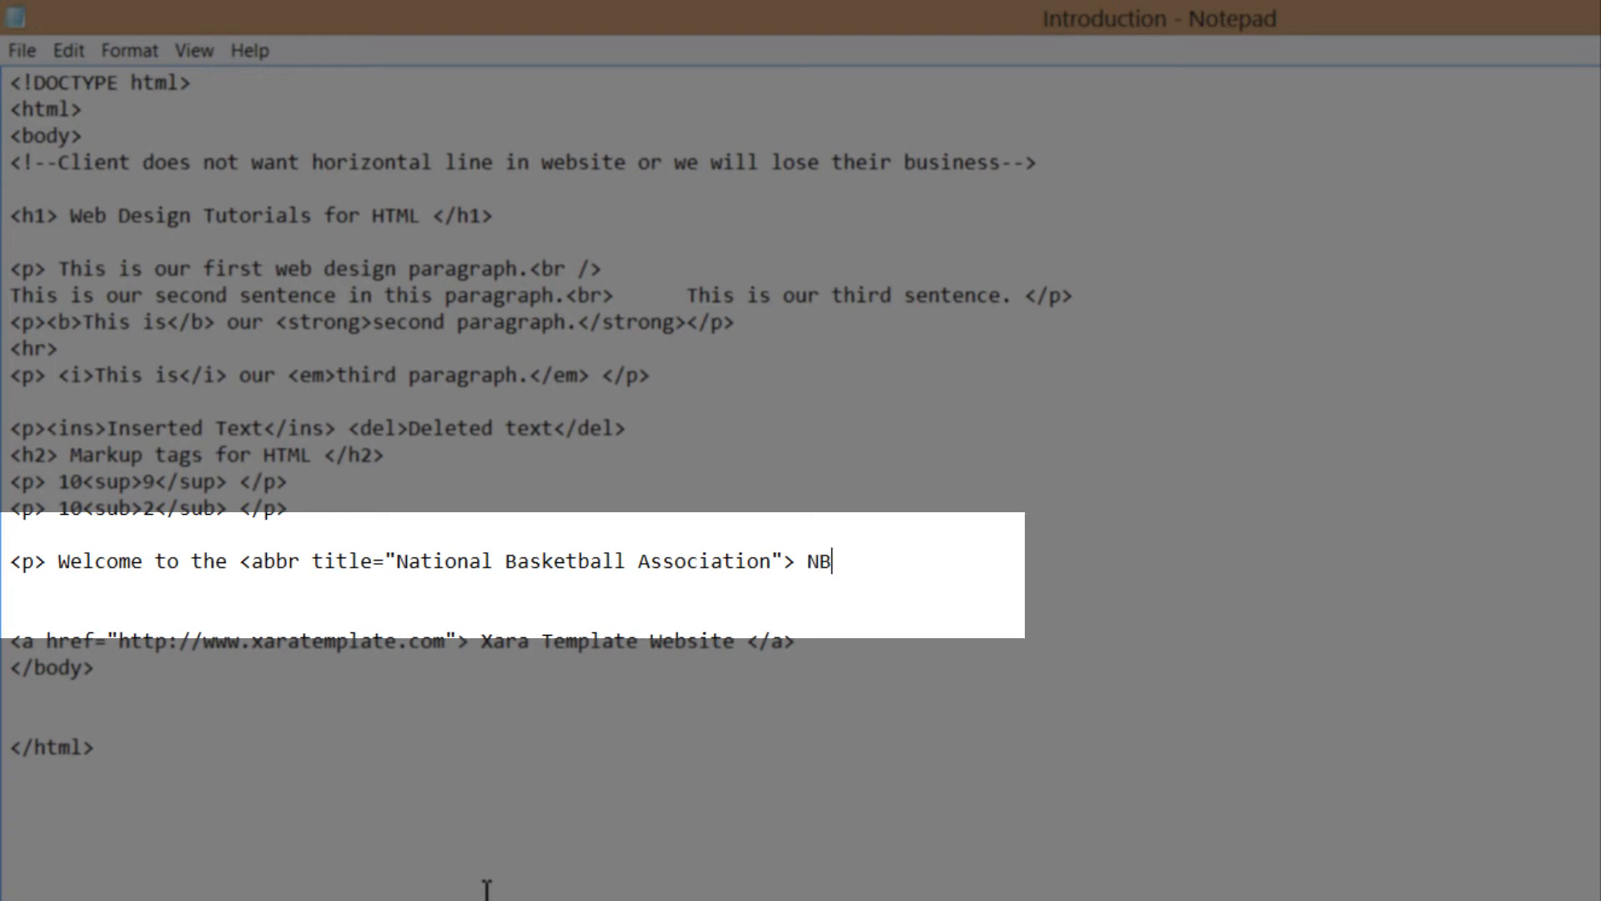
pyautogui.write('A')
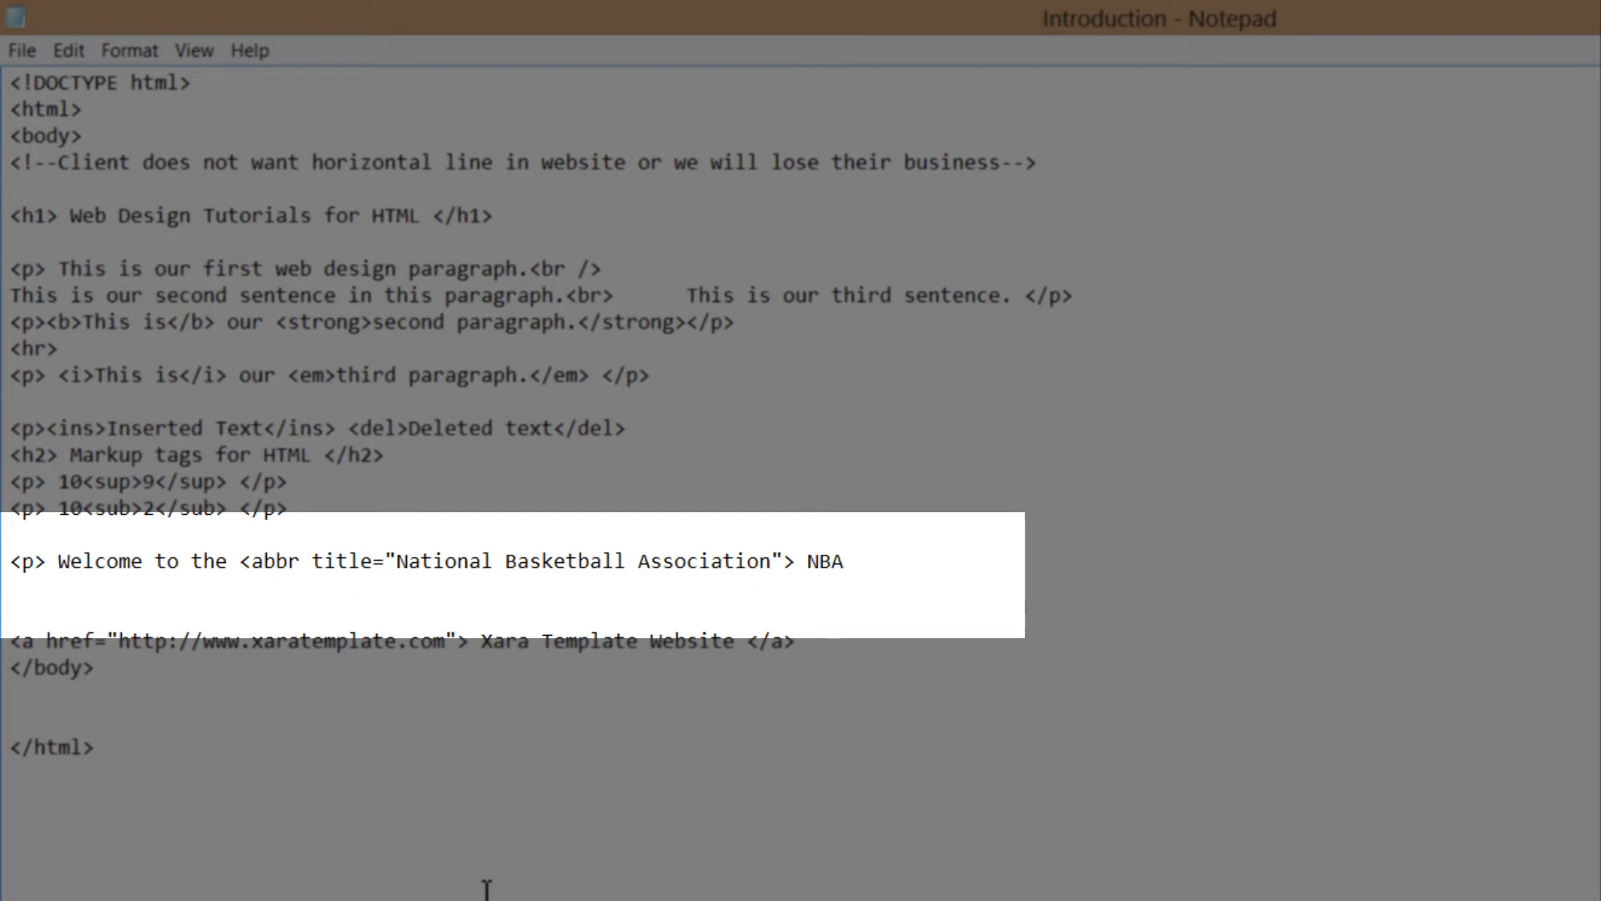
pyautogui.write('<')
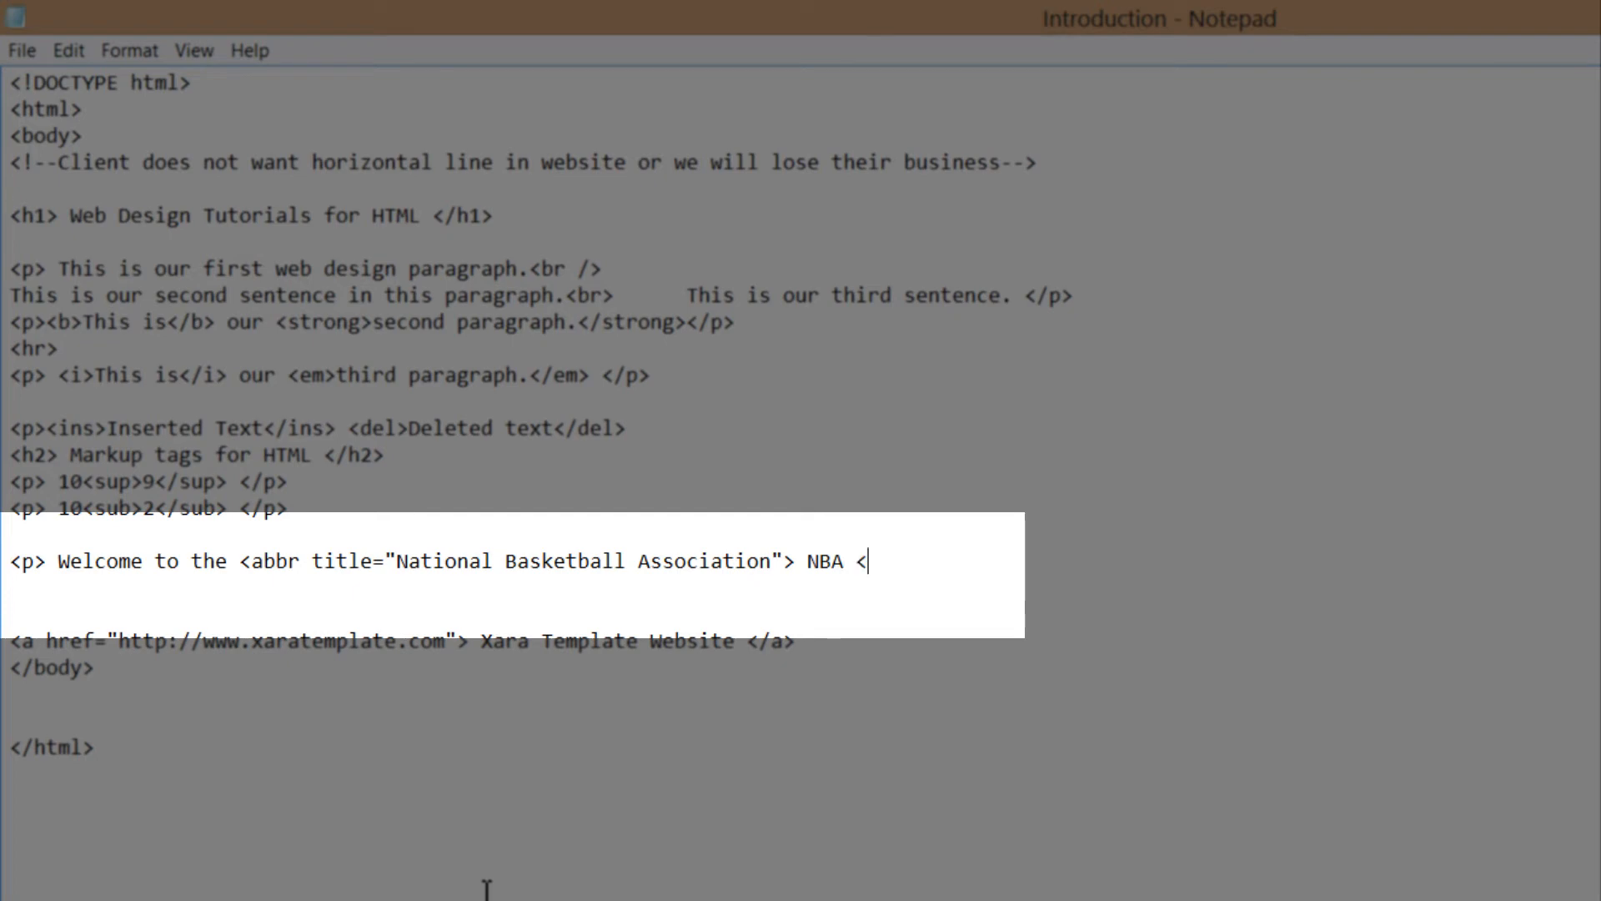
pyautogui.write('/abbr')
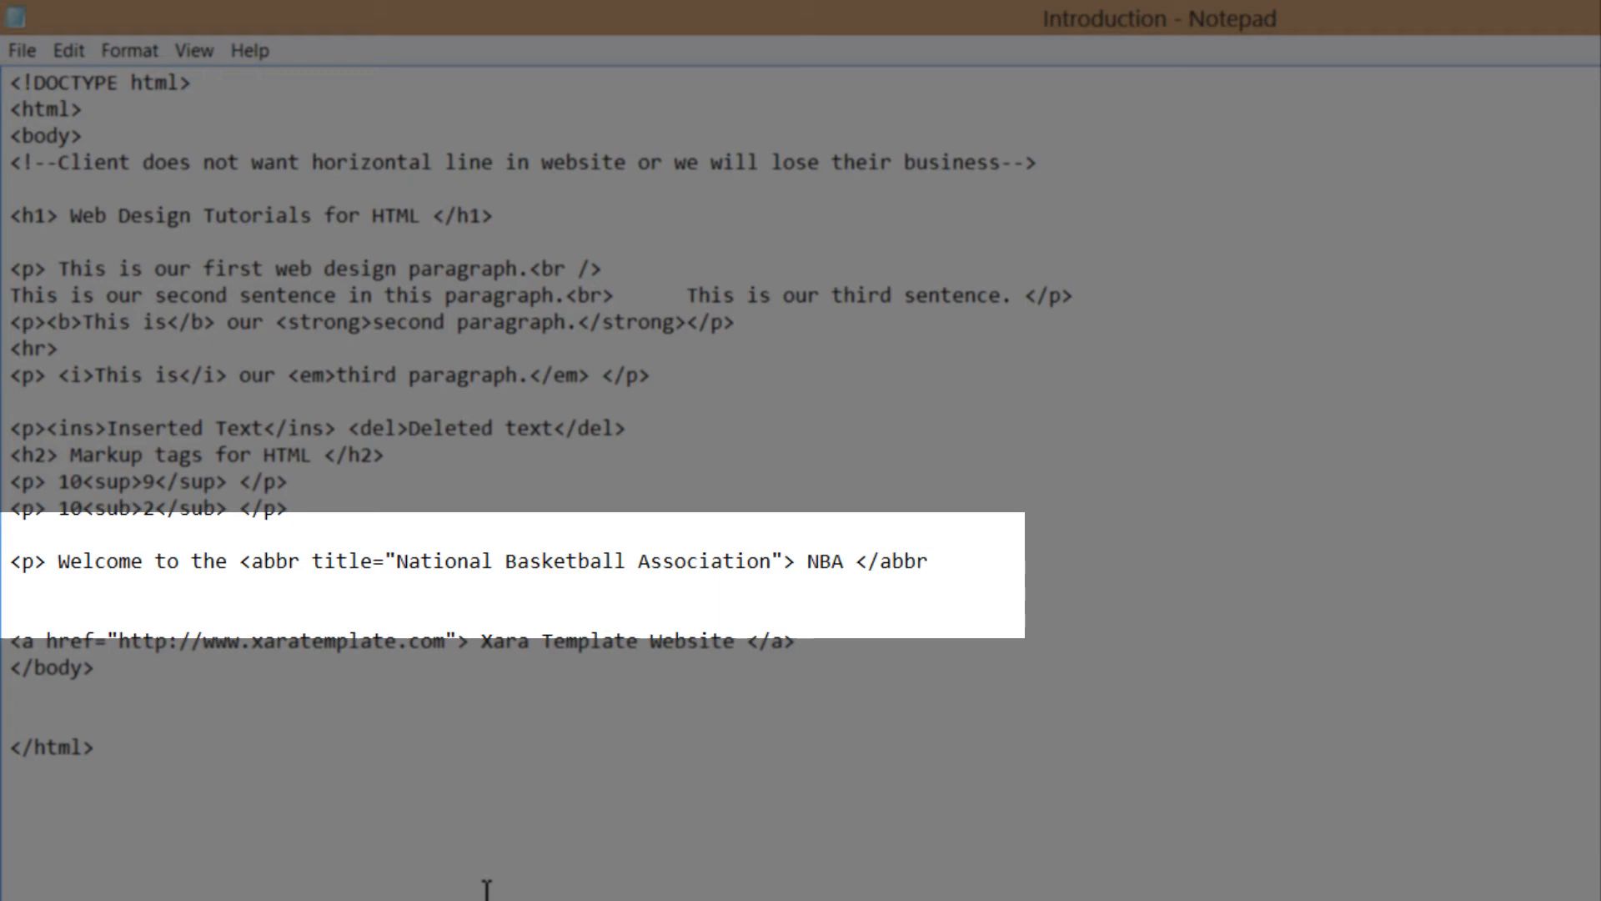
pyautogui.write('>')
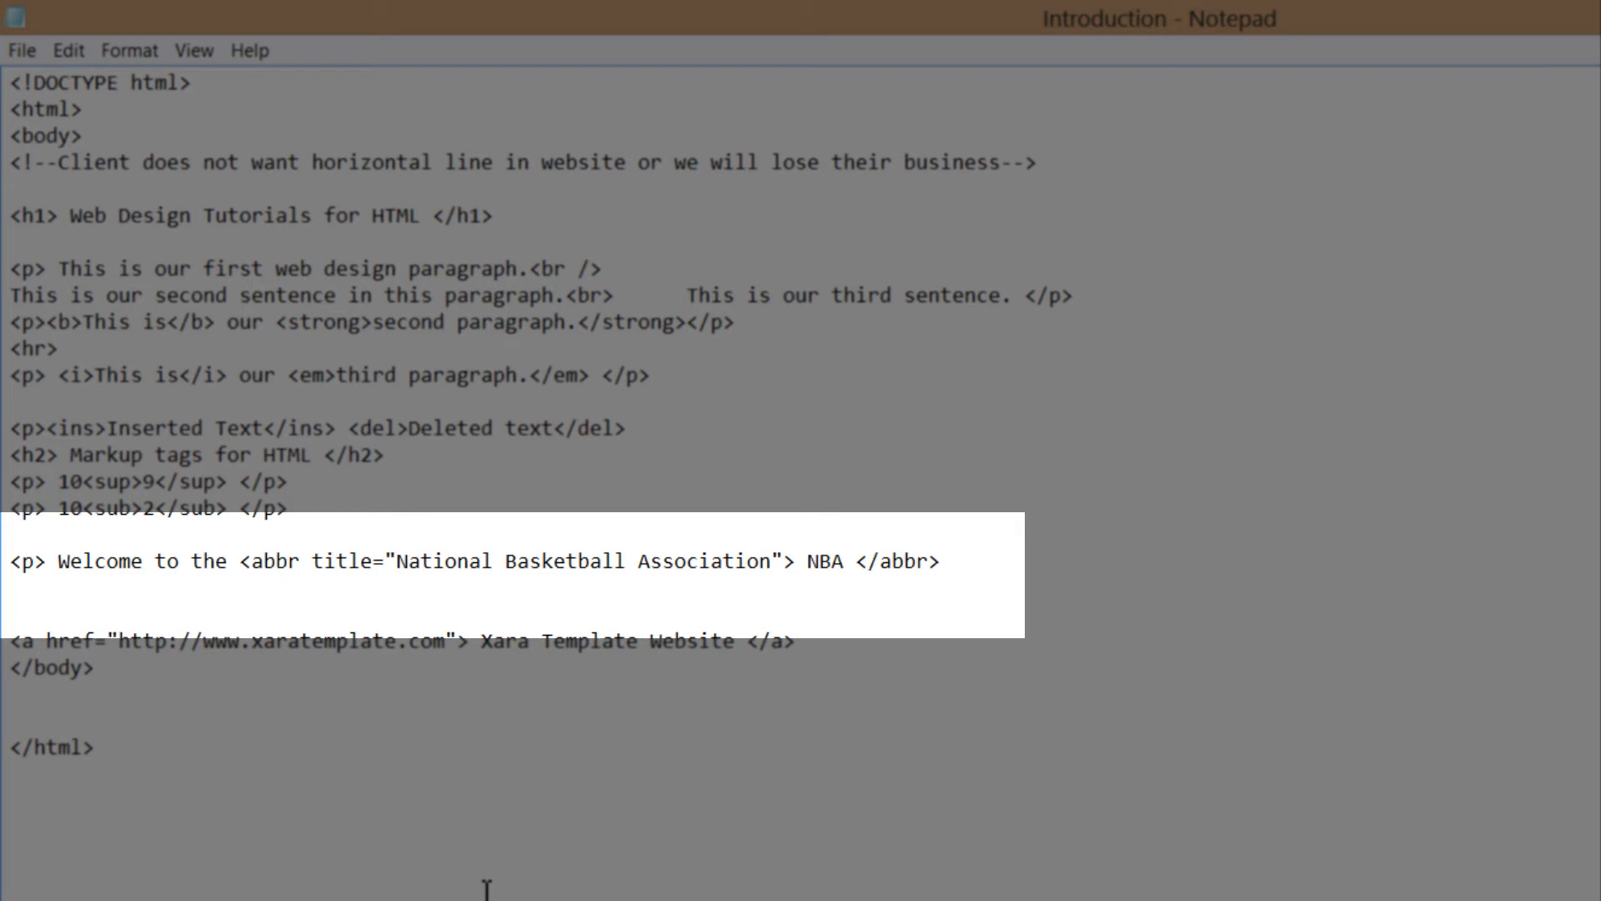
pyautogui.write('</')
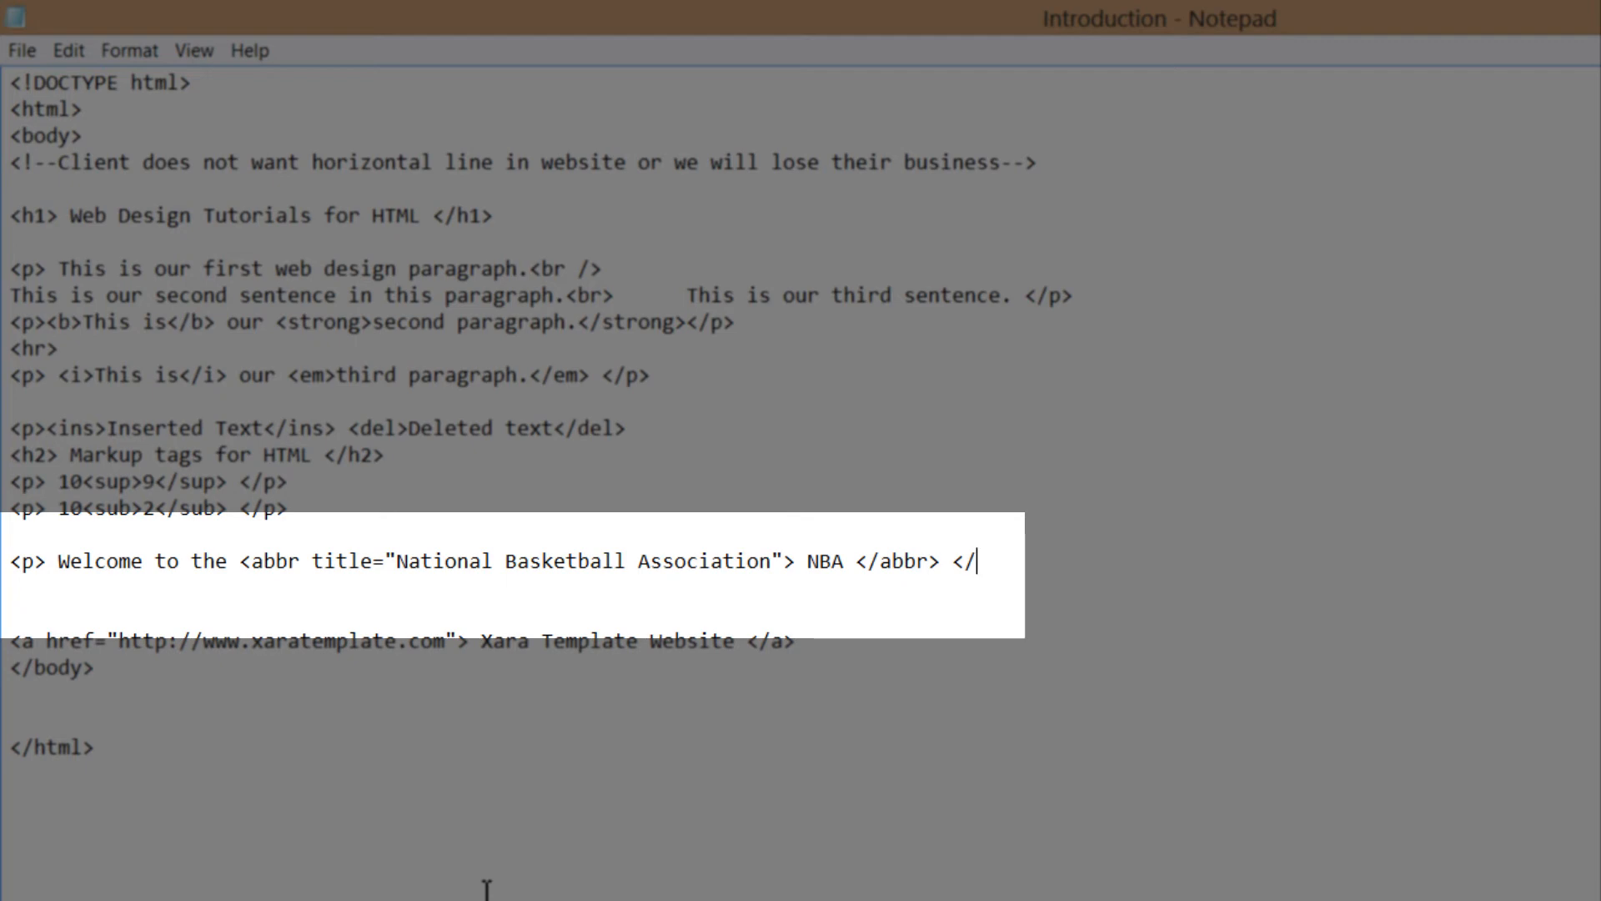
pyautogui.write('p>')
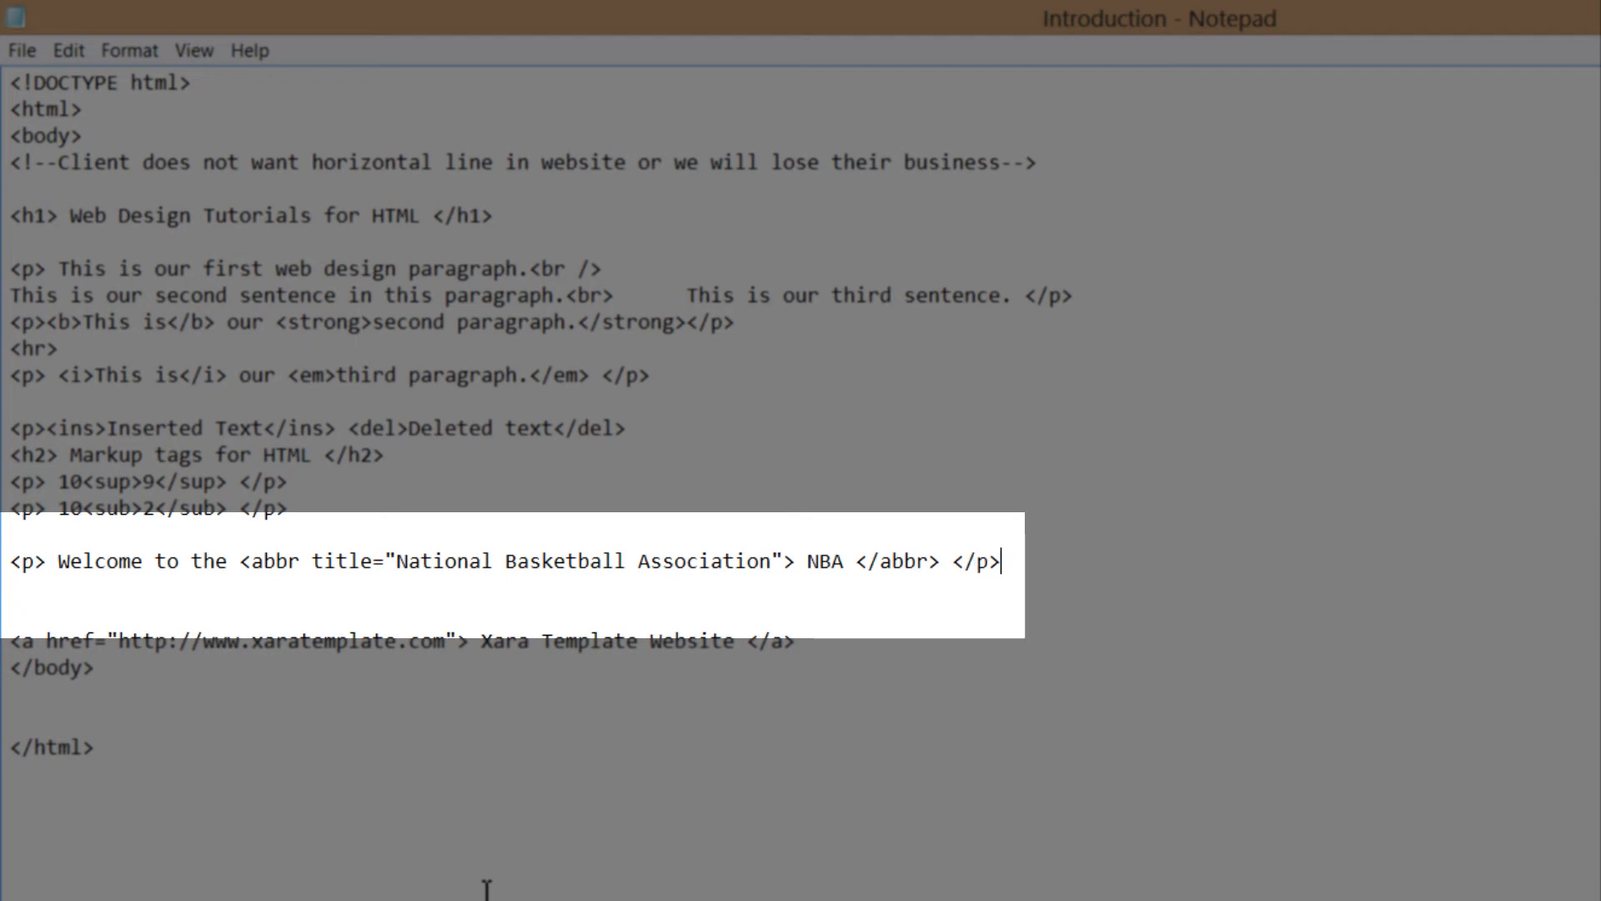
# Save the HTML file and open Introduction.htm in Firefox to view the page
pyautogui.press('ctrl+s')
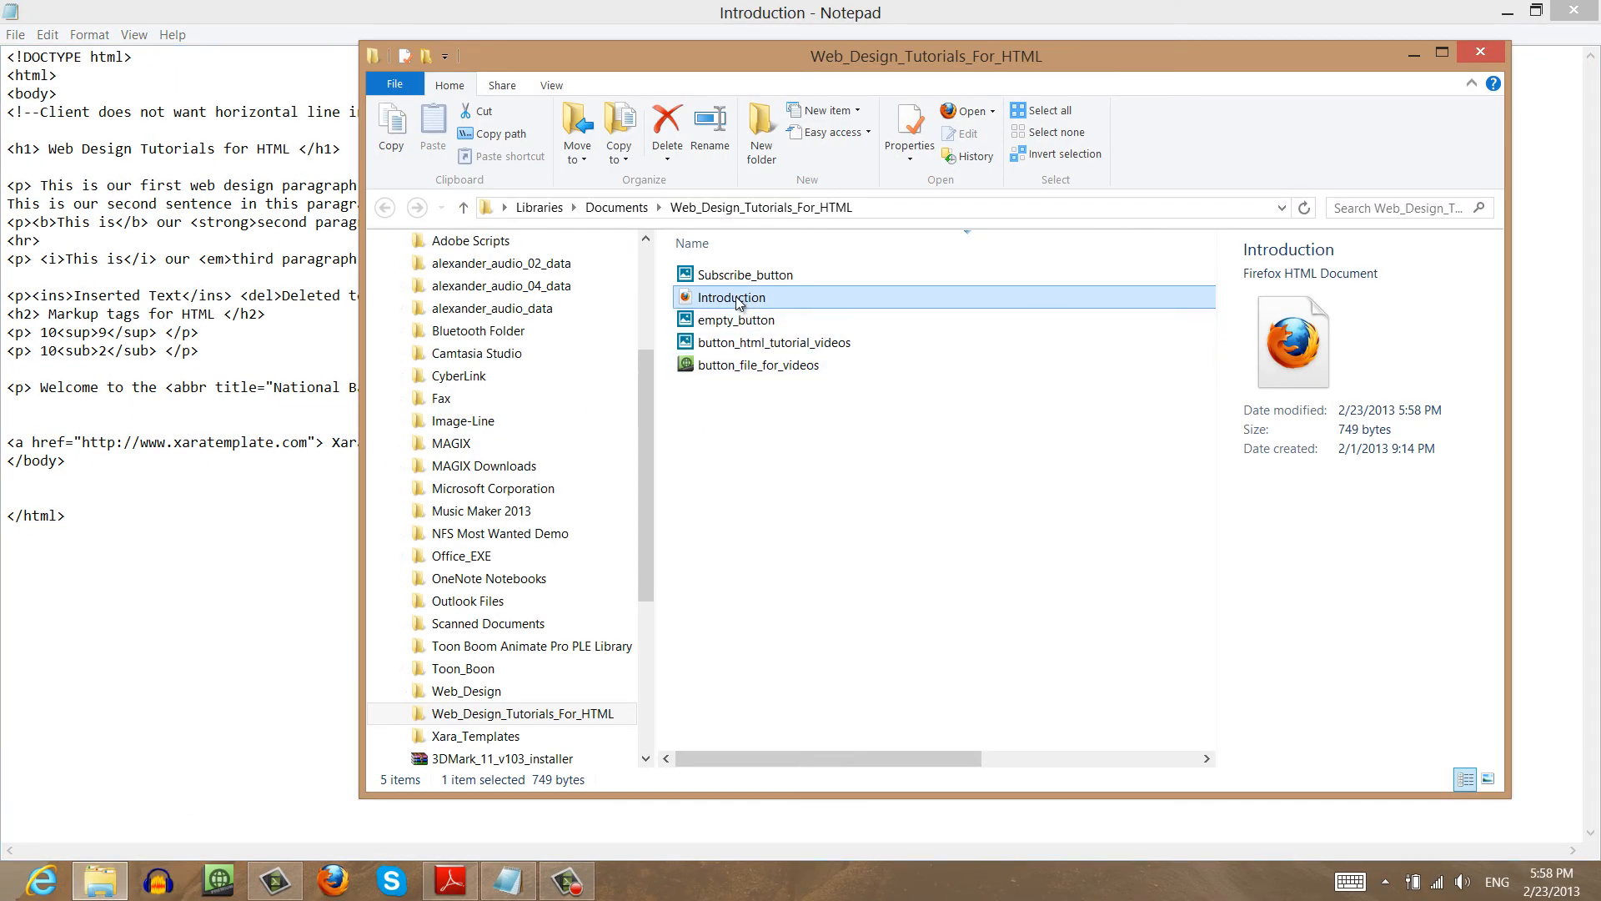
pyautogui.doubleClick(729, 297)
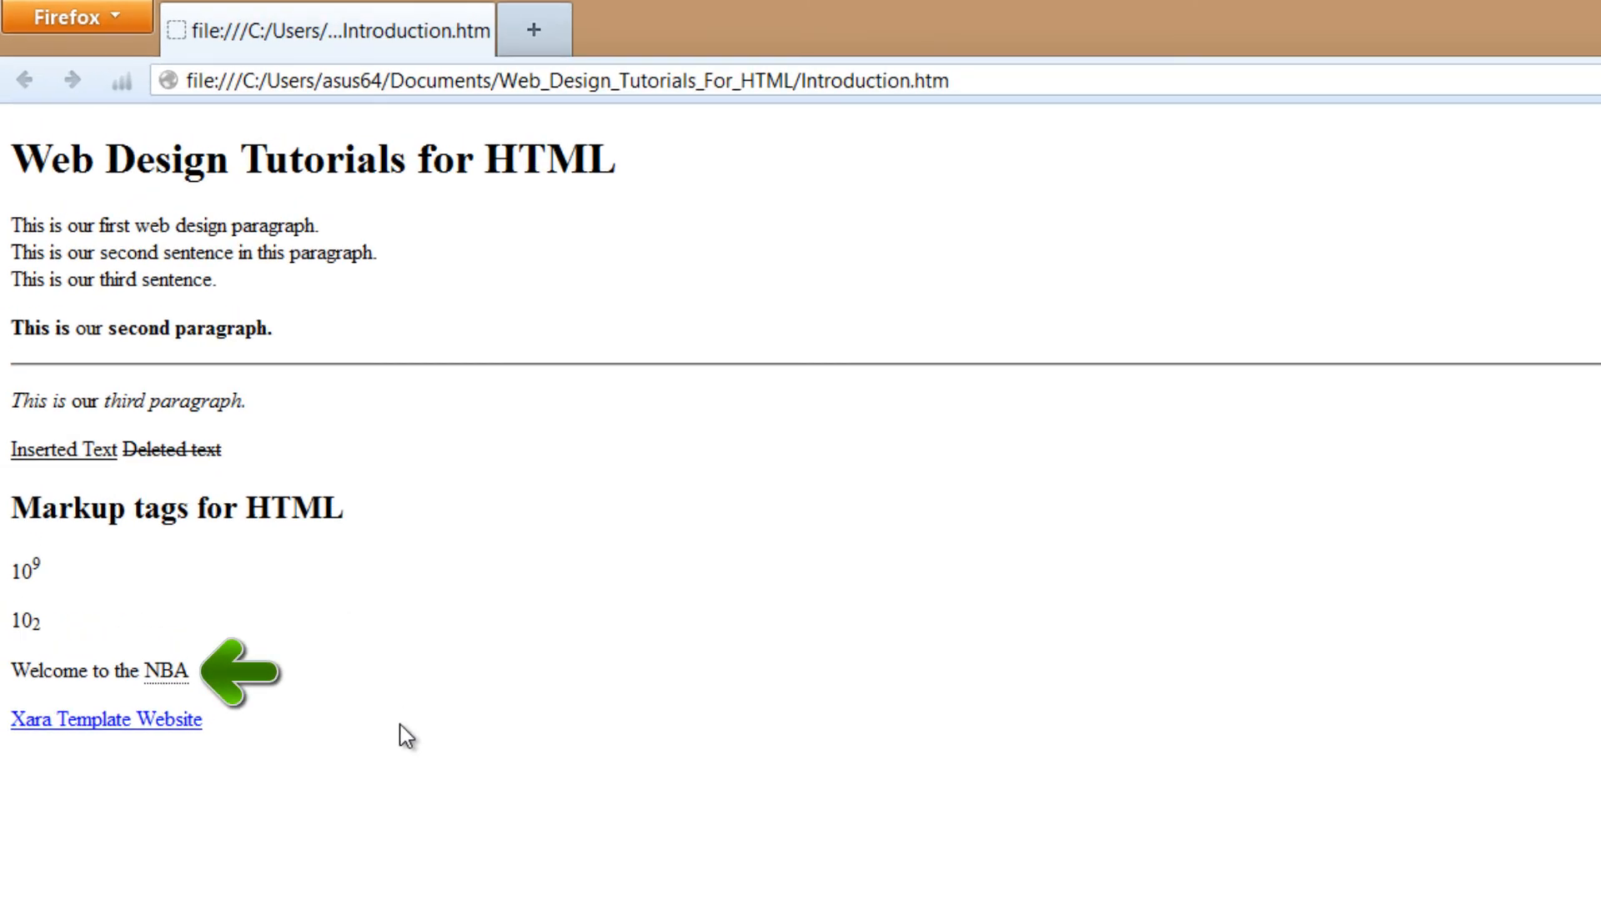
pyautogui.moveTo(237, 717)
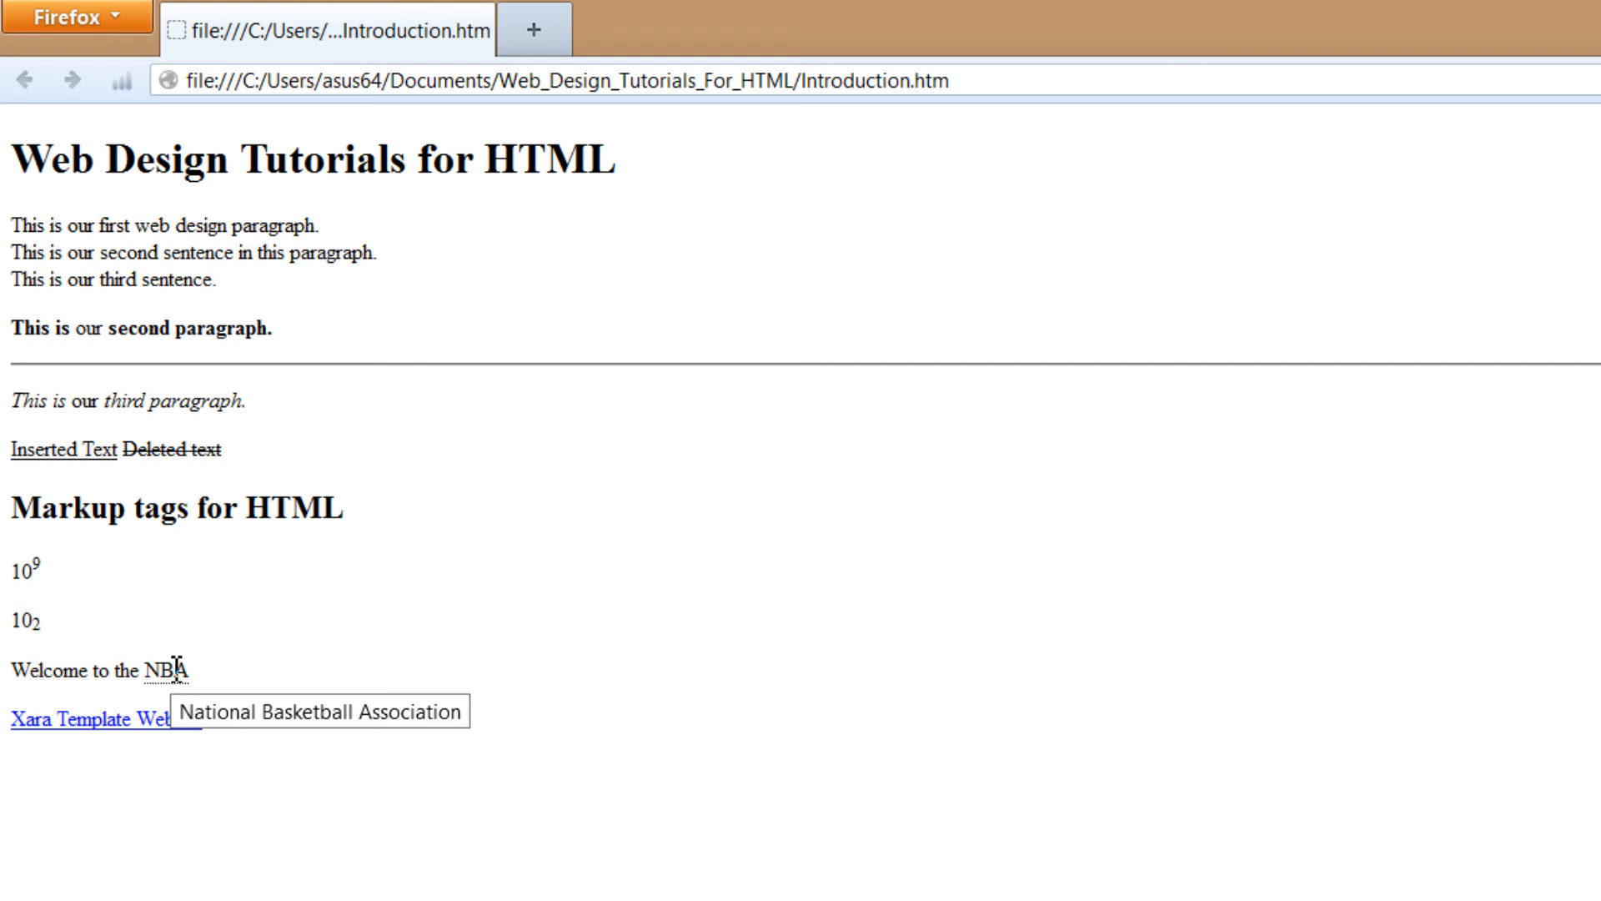
pyautogui.moveTo(557, 737)
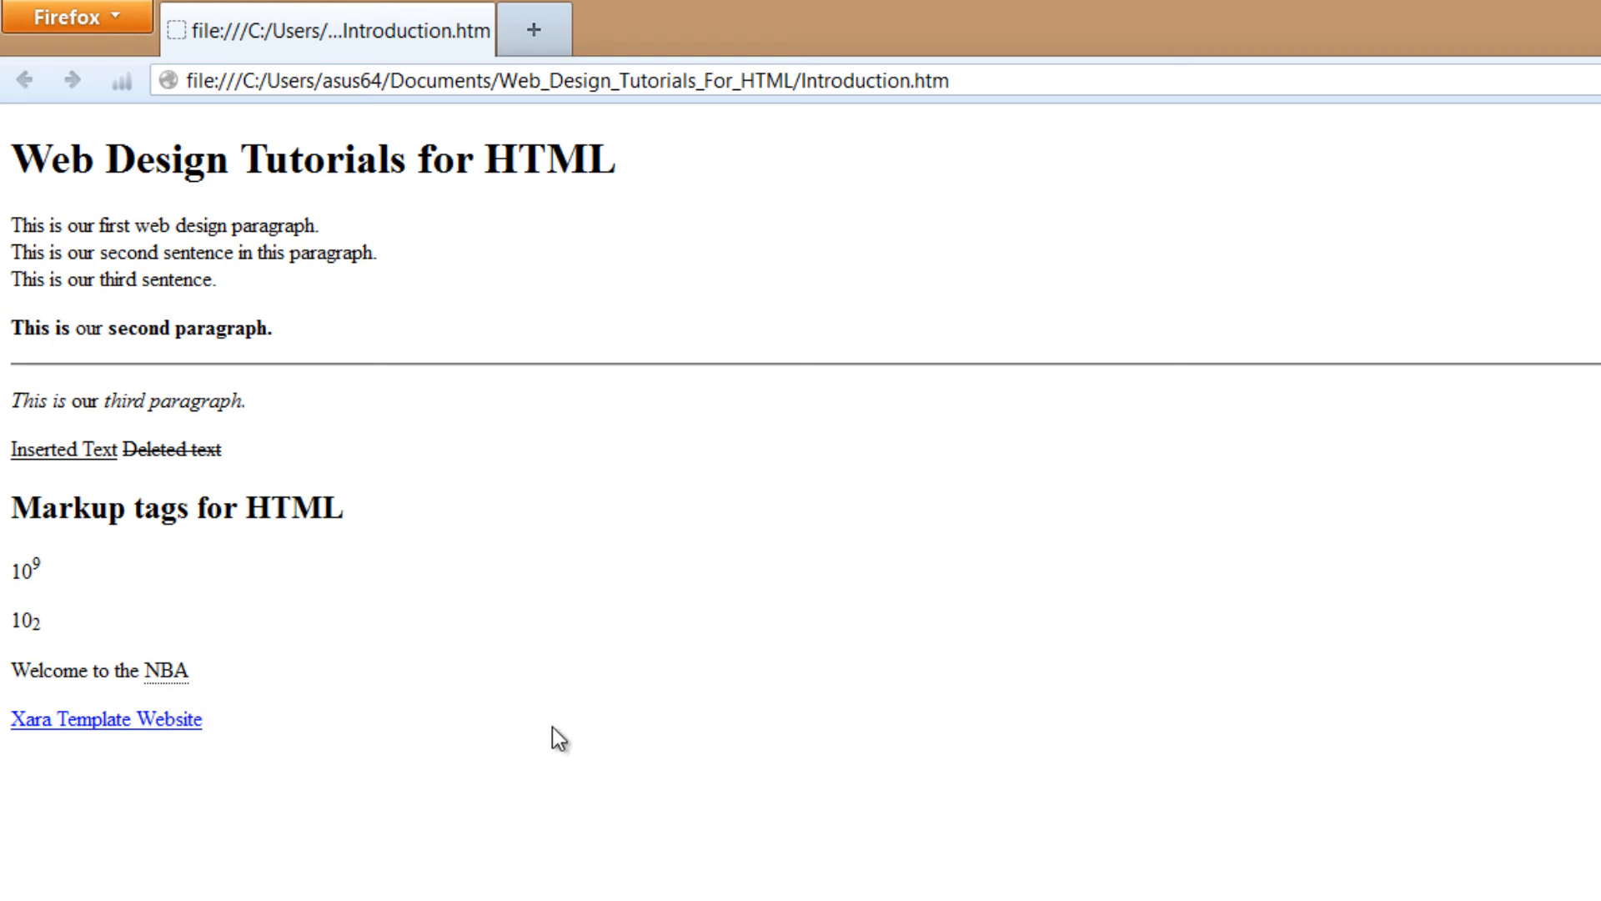